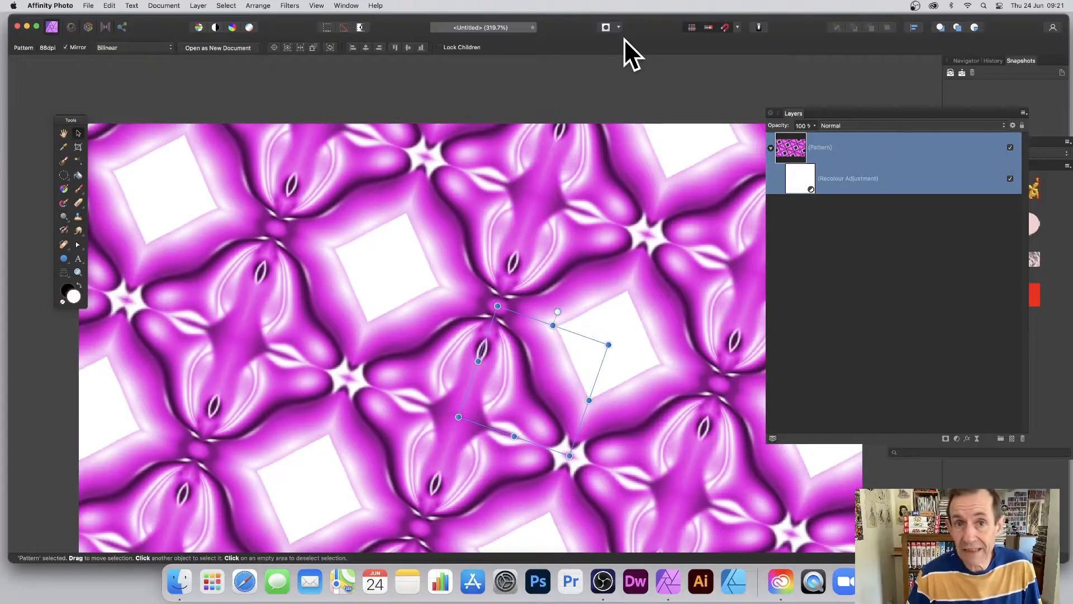
mouse_move(818, 62)
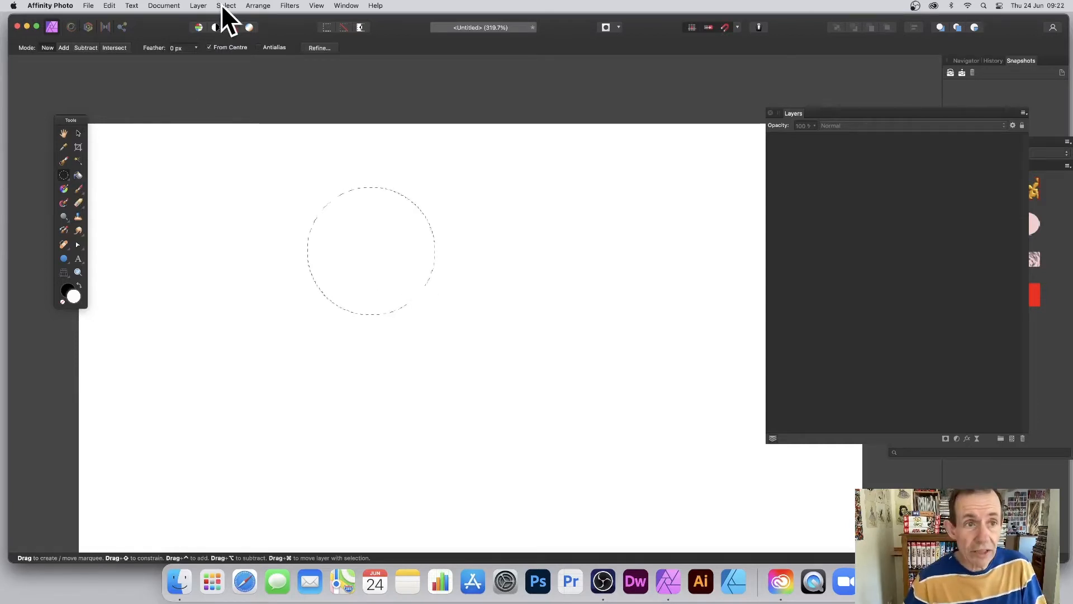
- Feather the circular selection with a radius of about 30 px
left_click(226, 5)
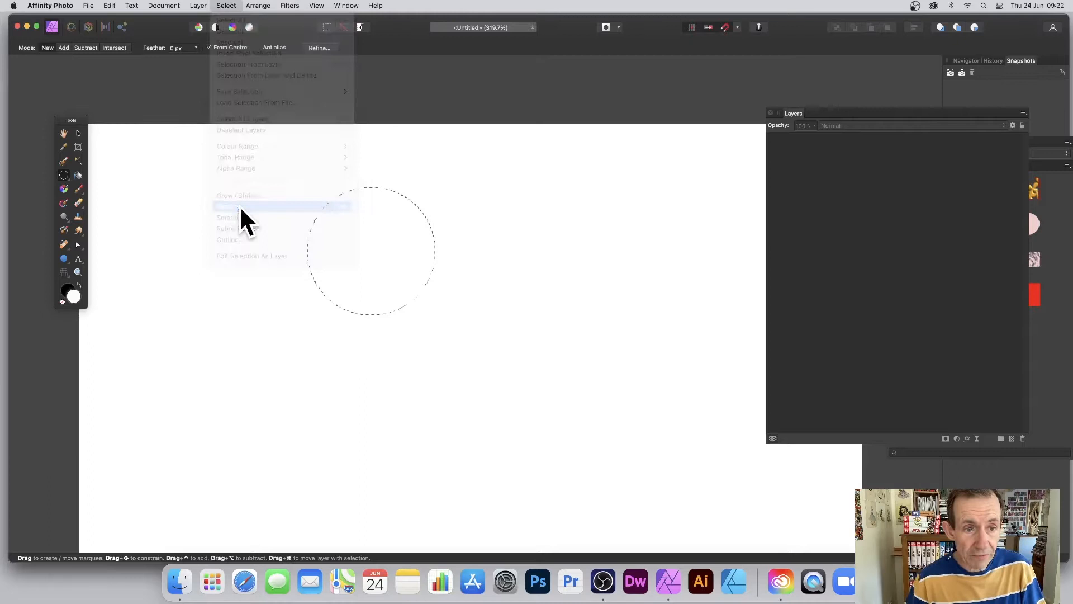
left_click(229, 206)
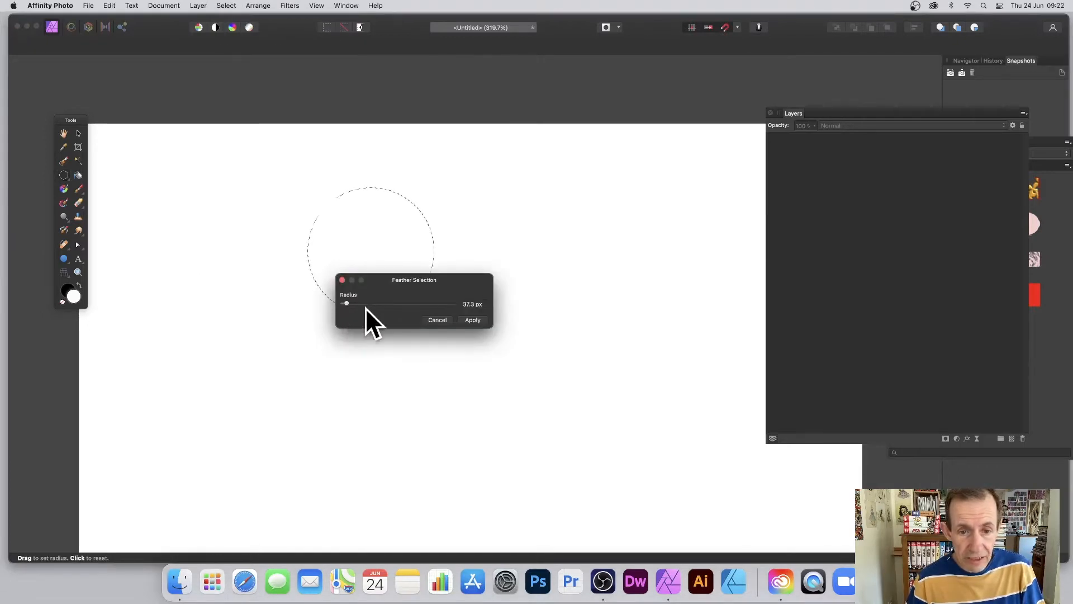
left_click(436, 319)
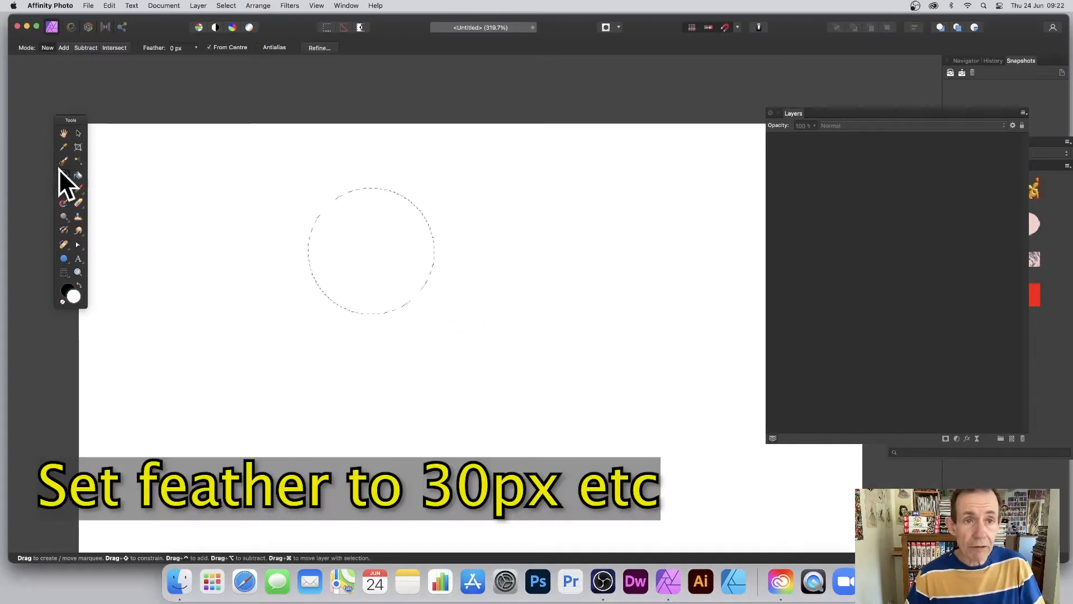
left_click(198, 6)
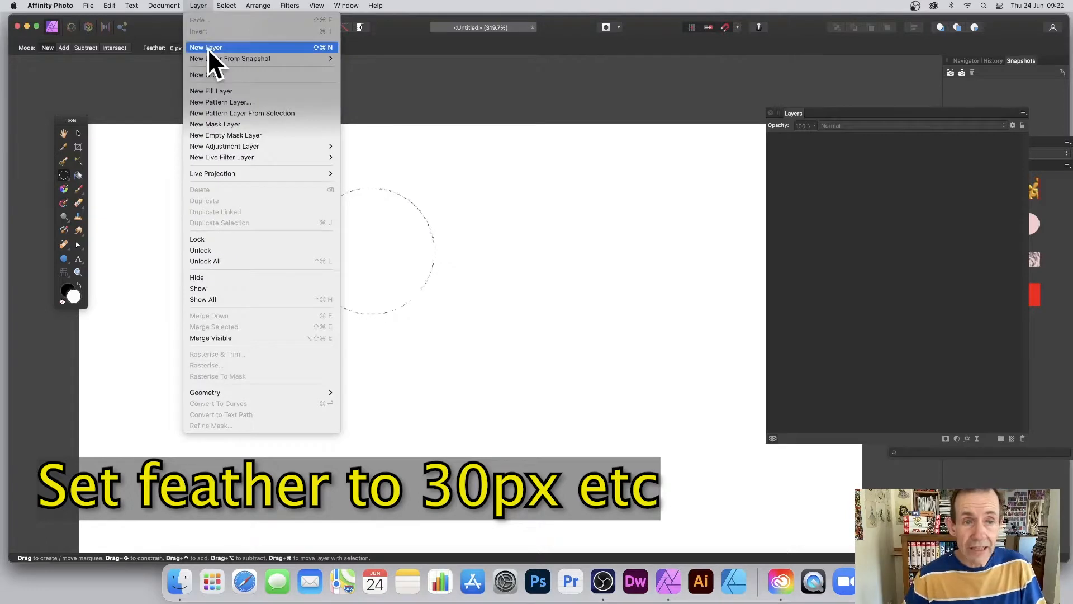
- Add a new pixel layer and fill the circle with an Elliptical white-to-black gradient
left_click(206, 47)
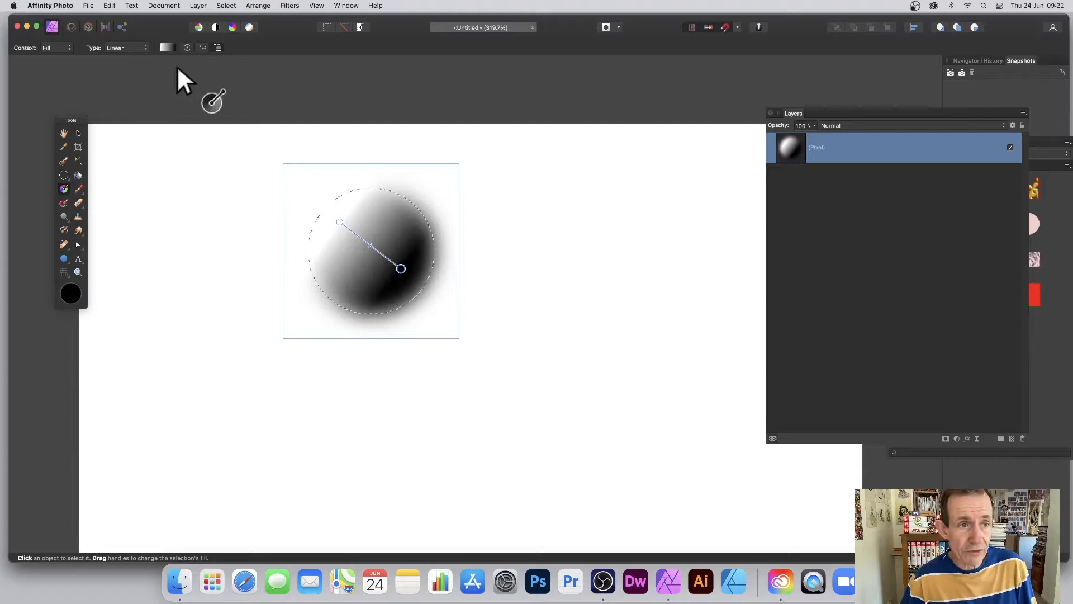
left_click(126, 47)
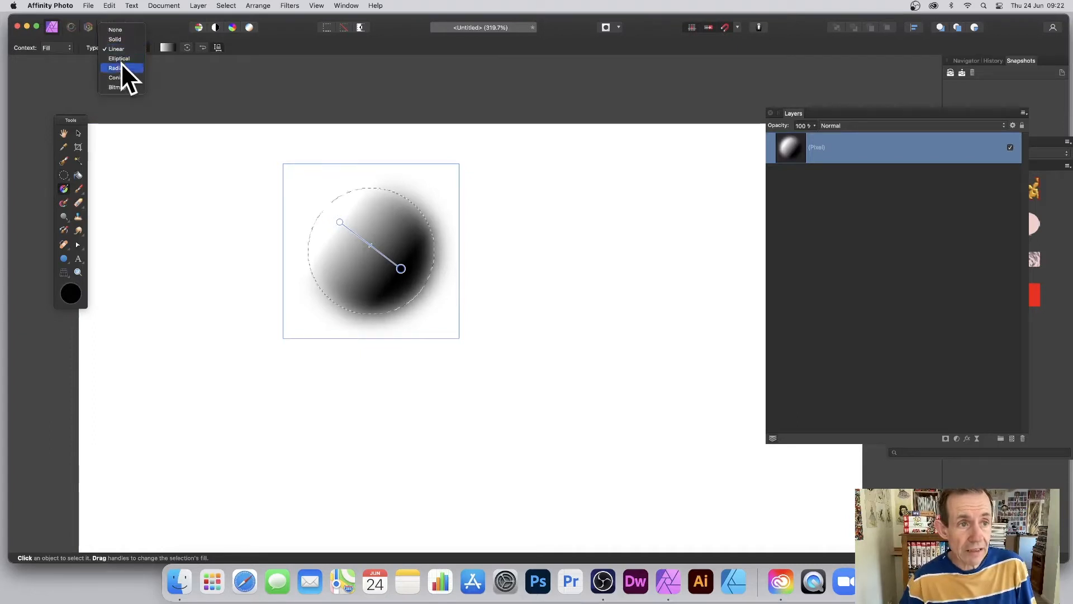
left_click(226, 6)
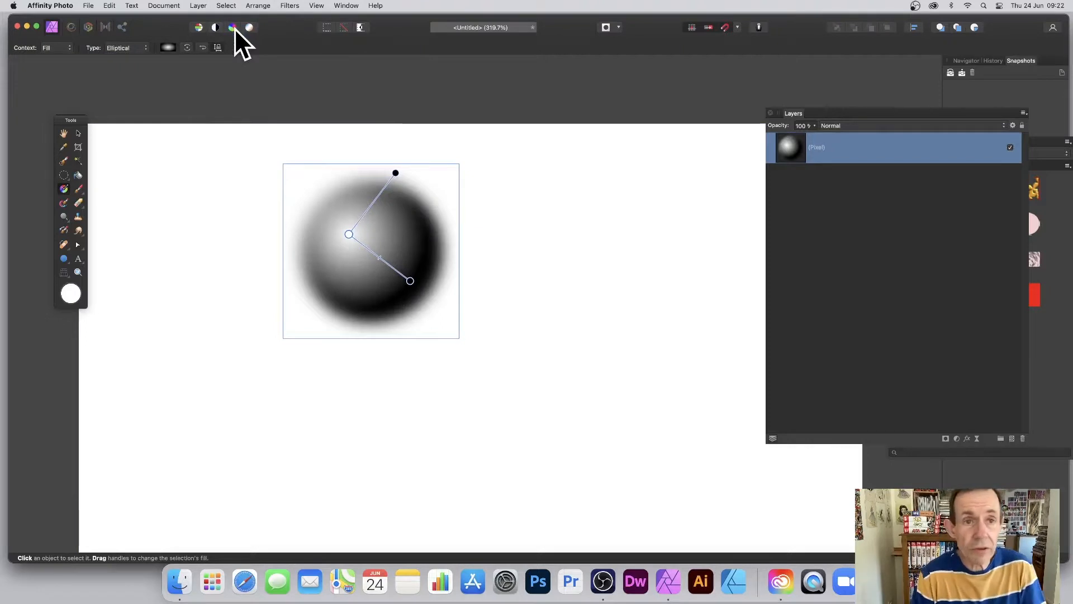
mouse_move(232, 27)
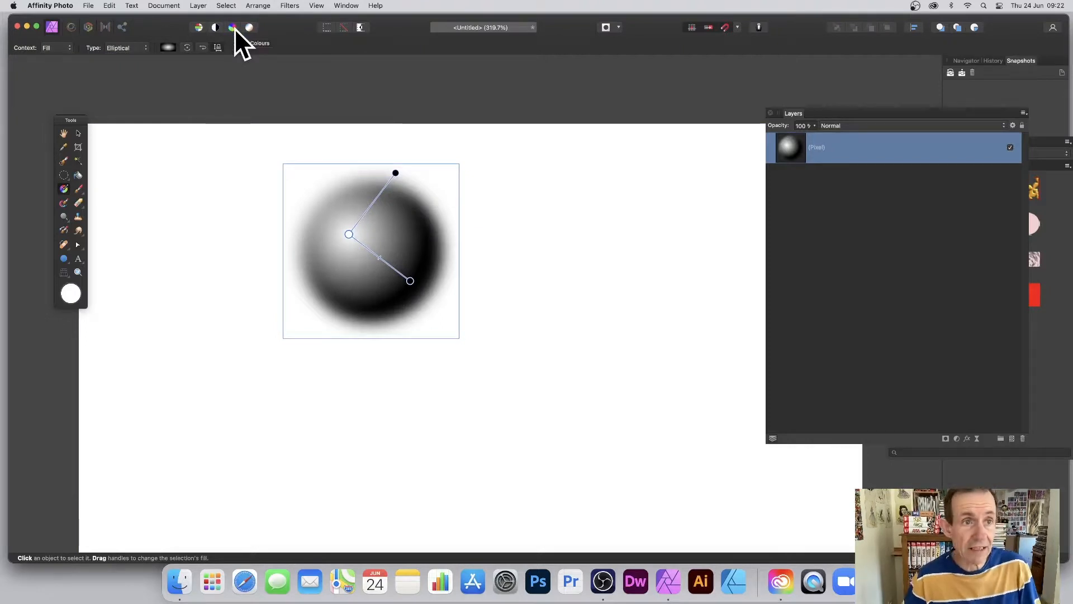
- Make a mirrored pattern layer from the sphere and shrink its tile for denser repeats
left_click(198, 6)
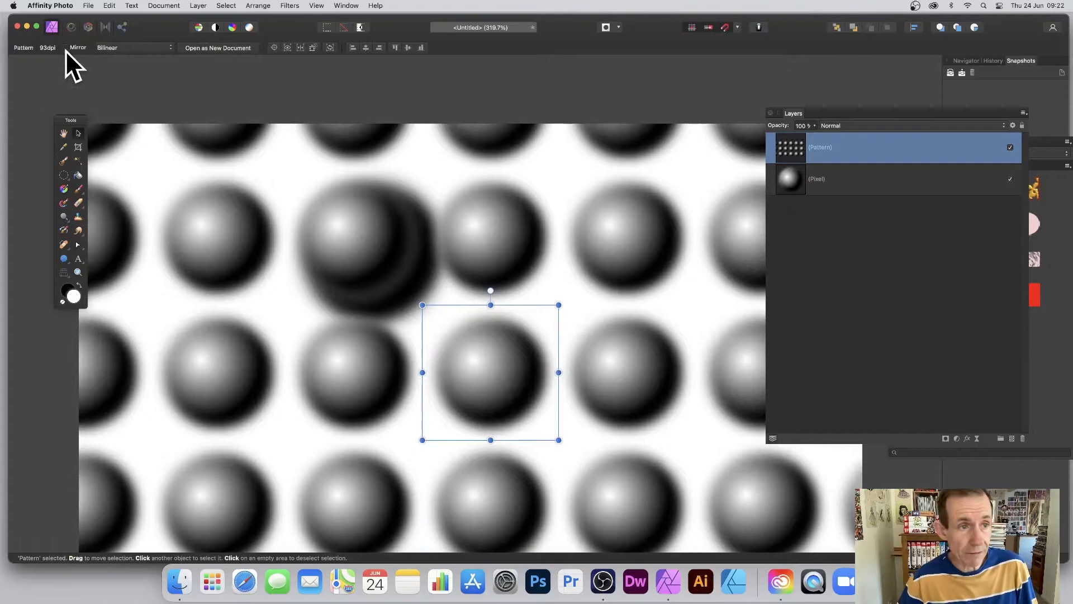
left_click(66, 47)
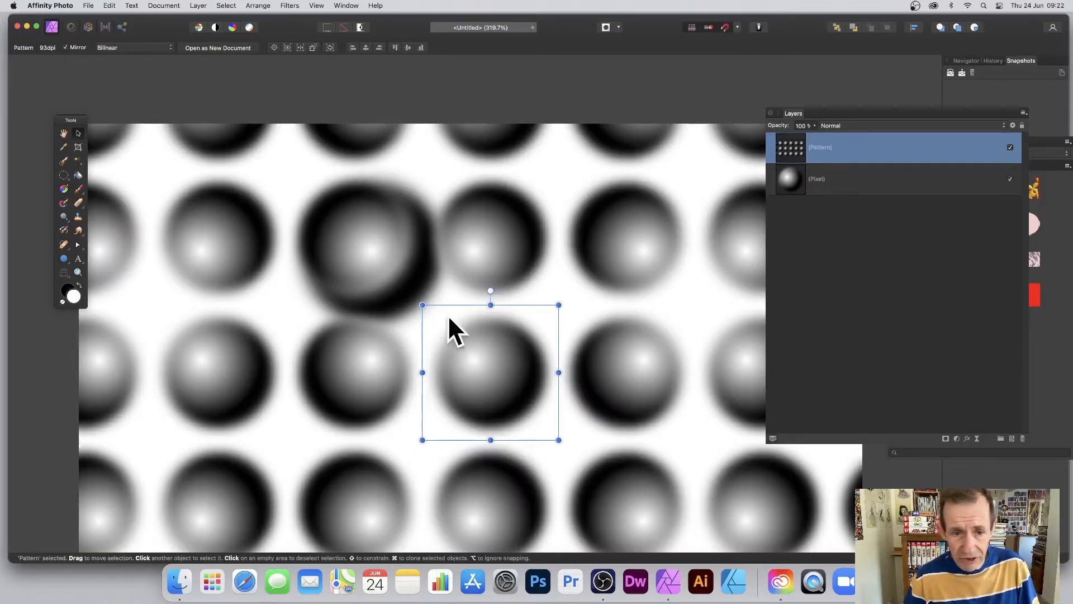
left_click_drag(421, 305, 448, 332)
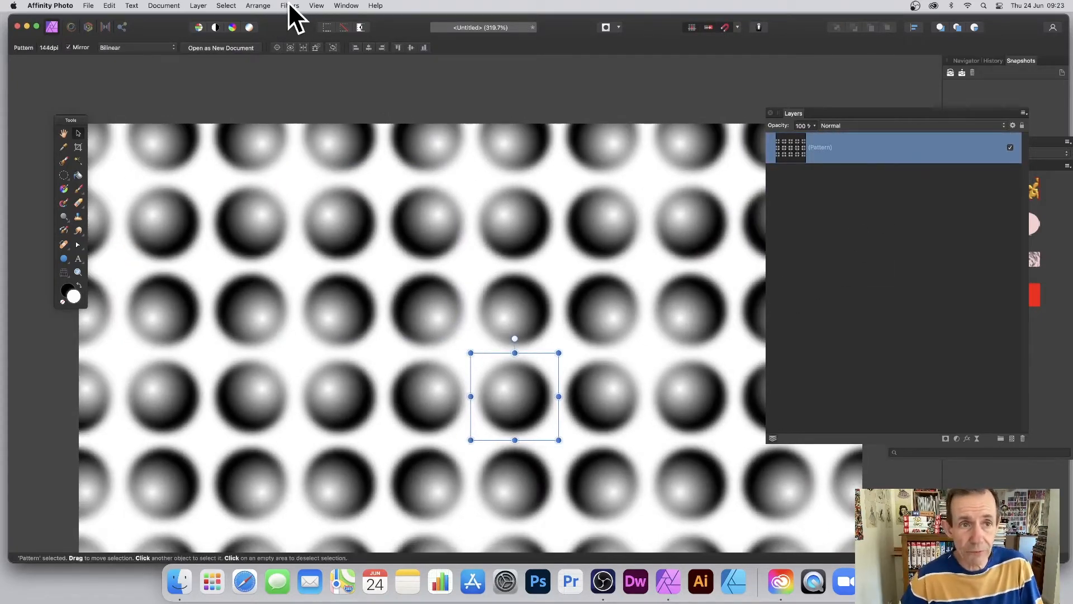
- Apply an Equations distortion with x = 2*x and y = 2*y to the pattern
left_click(289, 5)
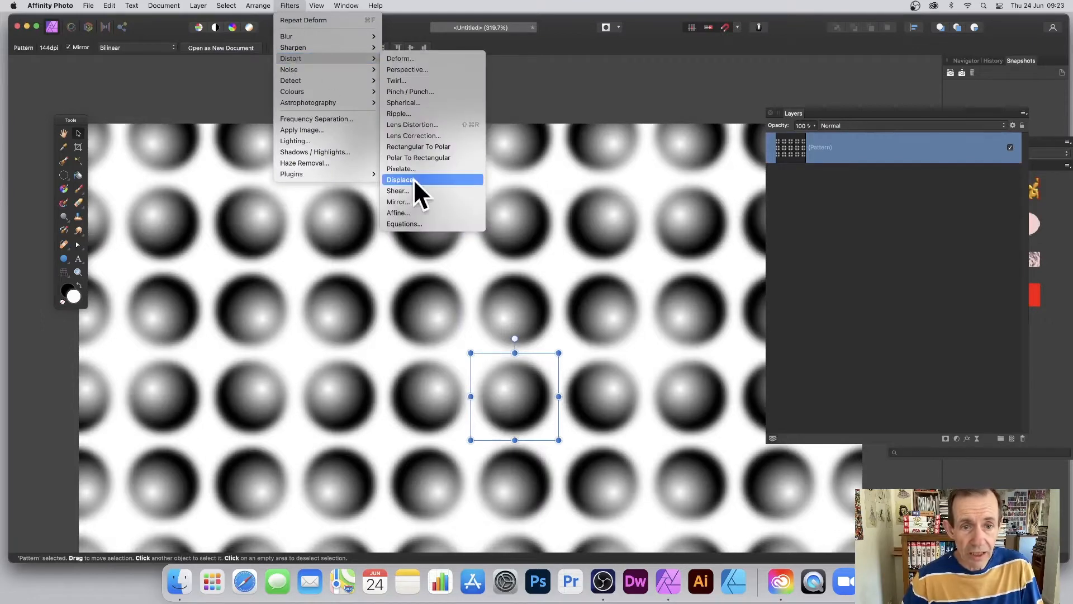
left_click(403, 223)
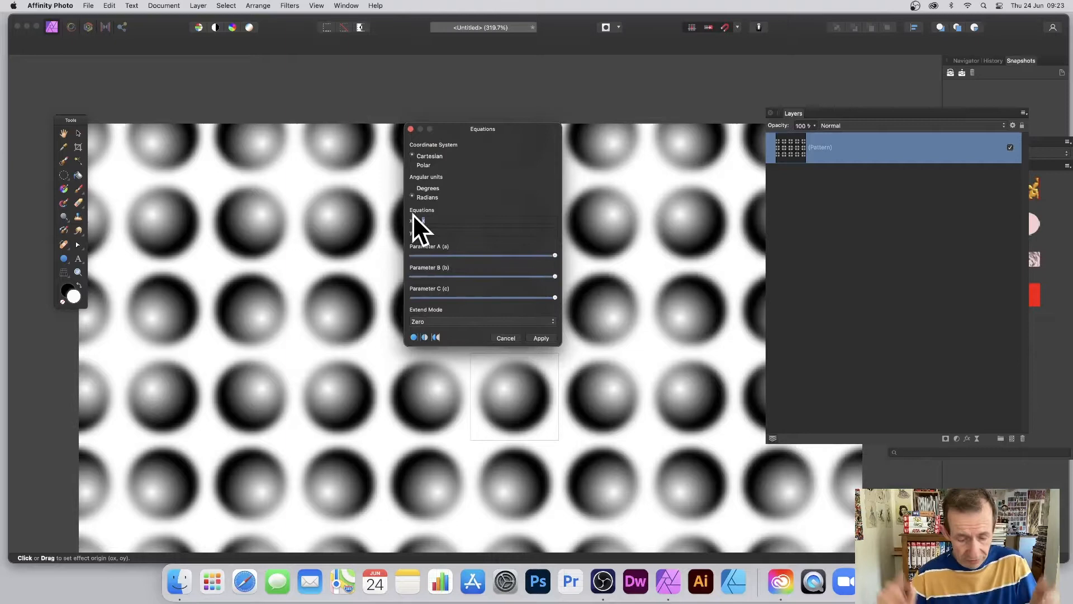
type("2*")
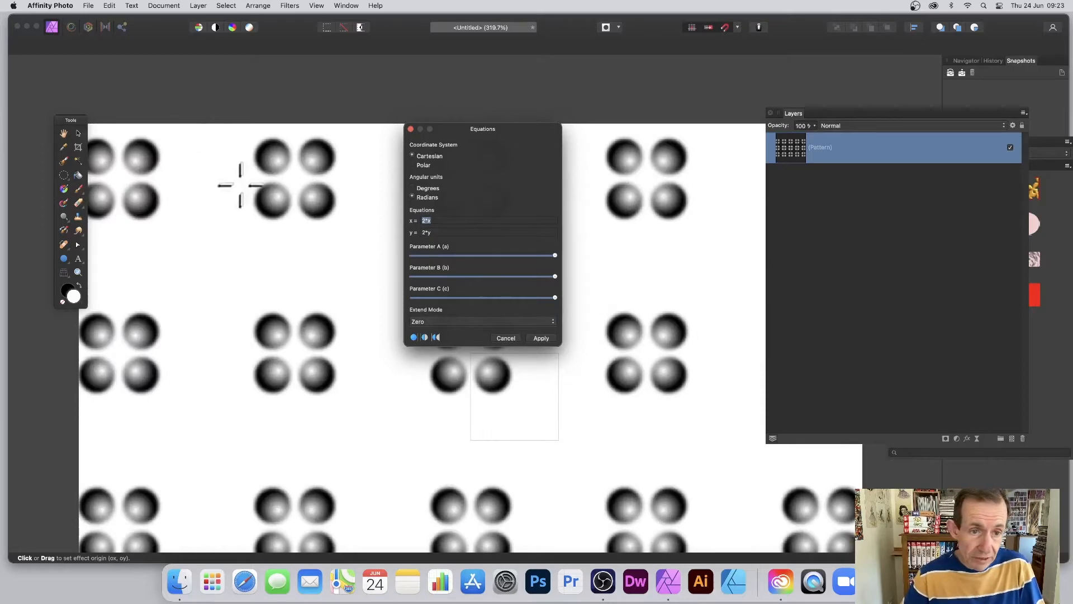
left_click(482, 321)
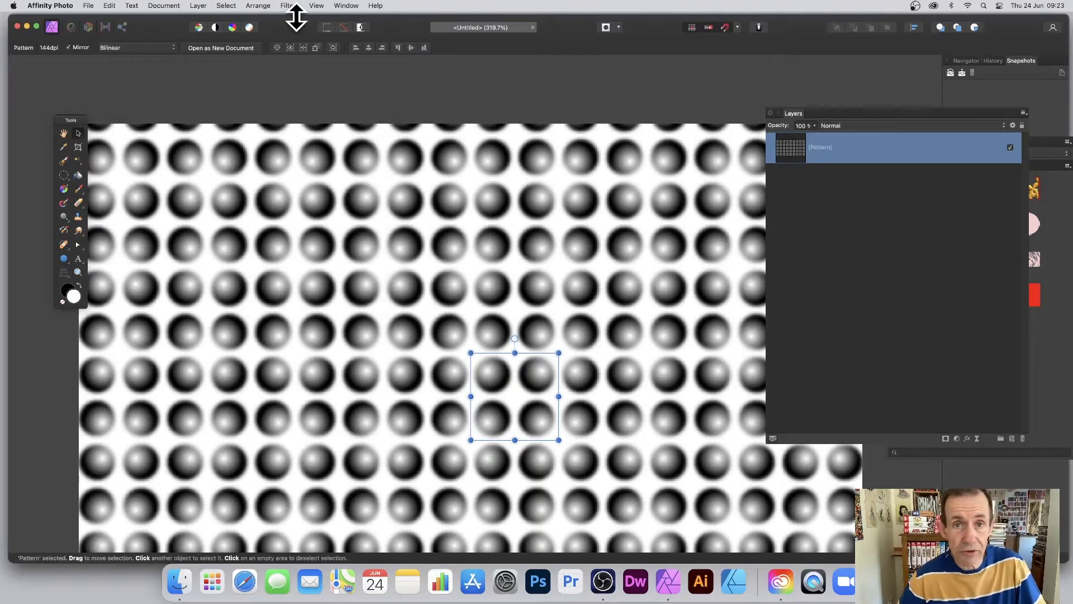
- Try smaller and larger pattern tile sizes, settling on a medium-density grid
left_click_drag(471, 353, 458, 341)
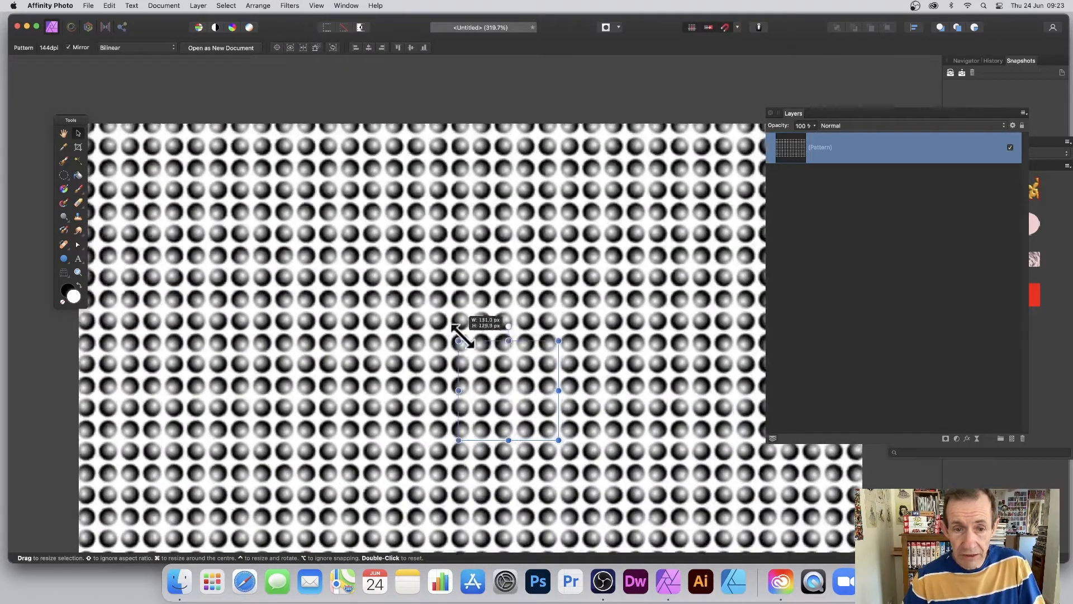
left_click_drag(458, 341, 211, 94)
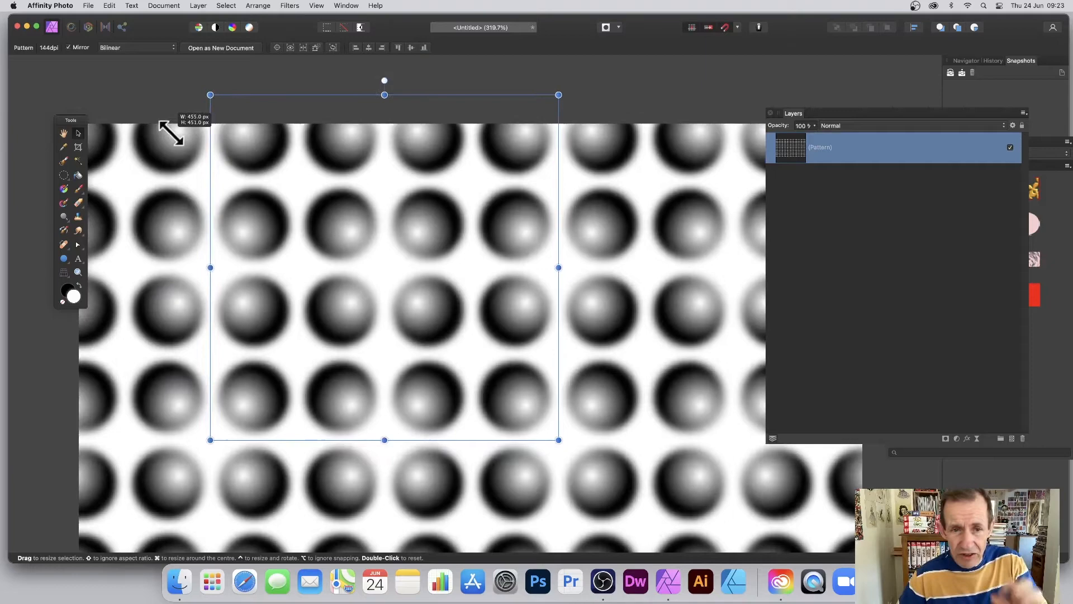
left_click_drag(210, 95, 221, 107)
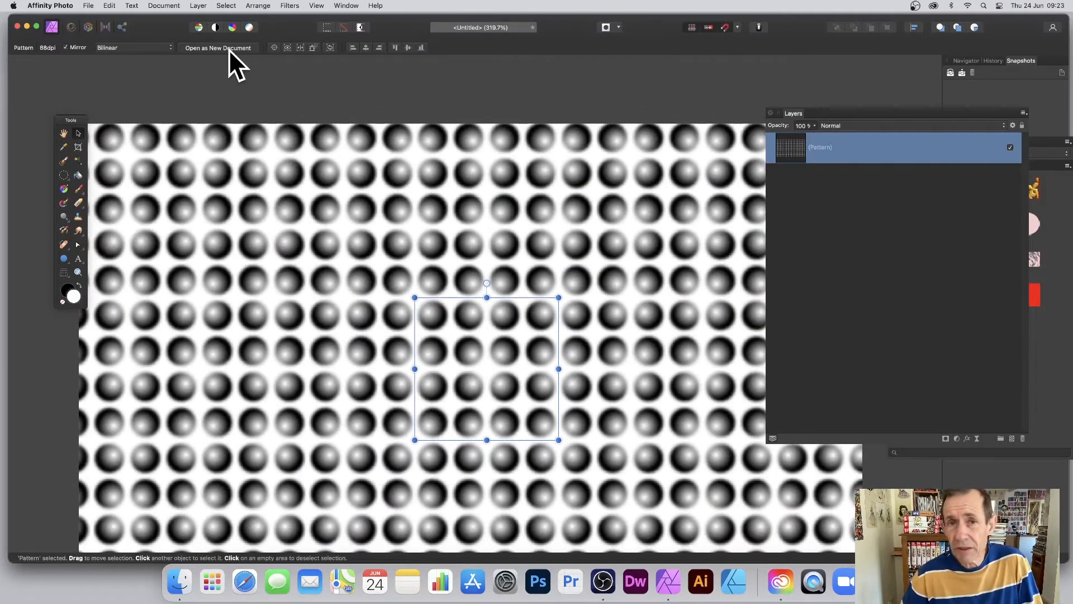
left_click(290, 5)
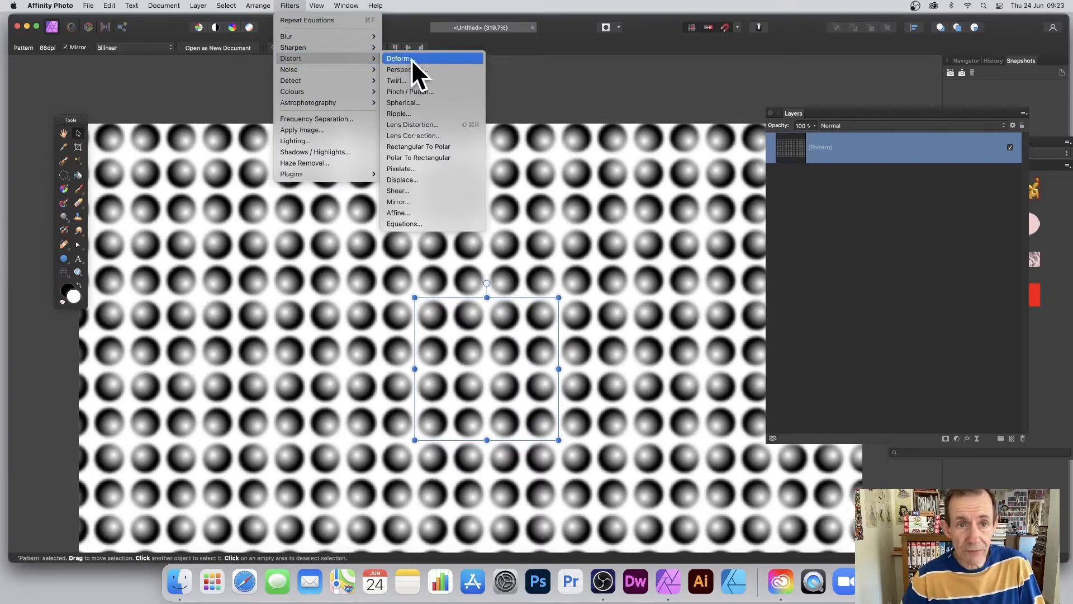
- Warp the pattern with Deform by dragging points, using Similarity linear constraints
left_click(399, 58)
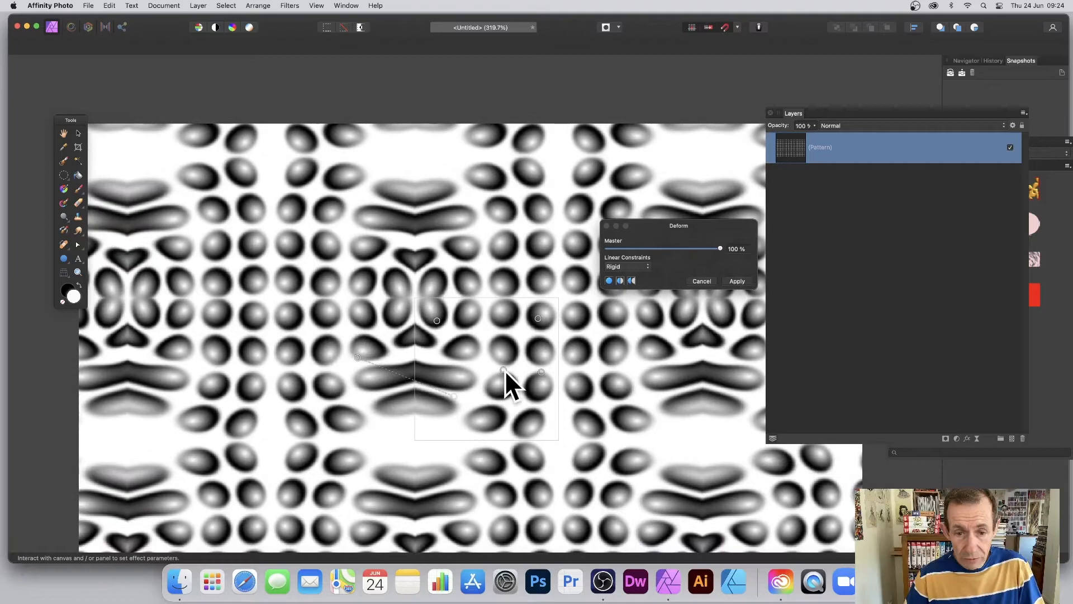
left_click_drag(510, 373, 446, 409)
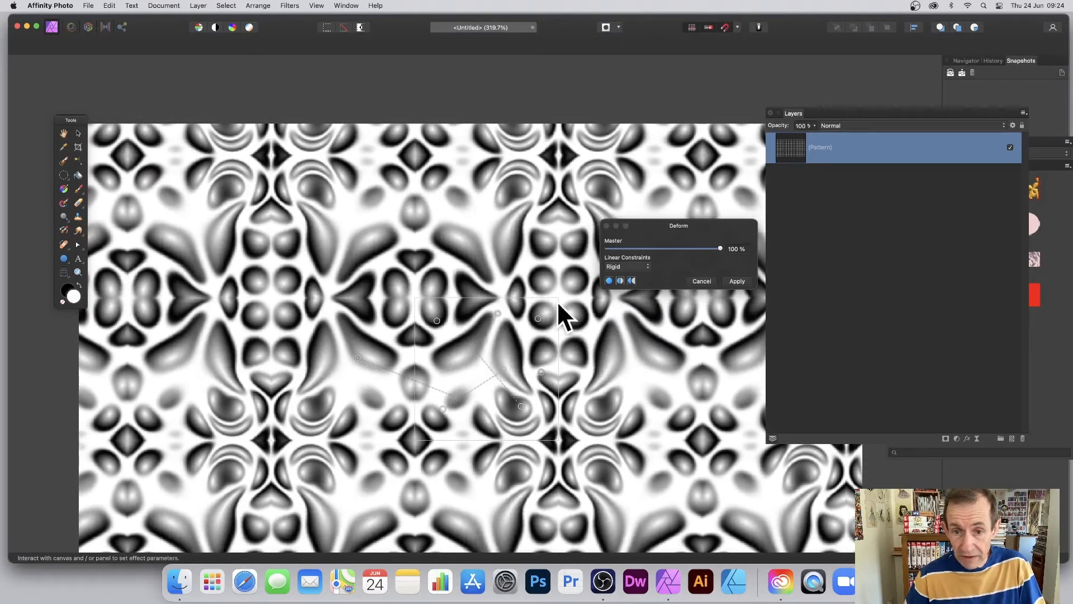
left_click(626, 266)
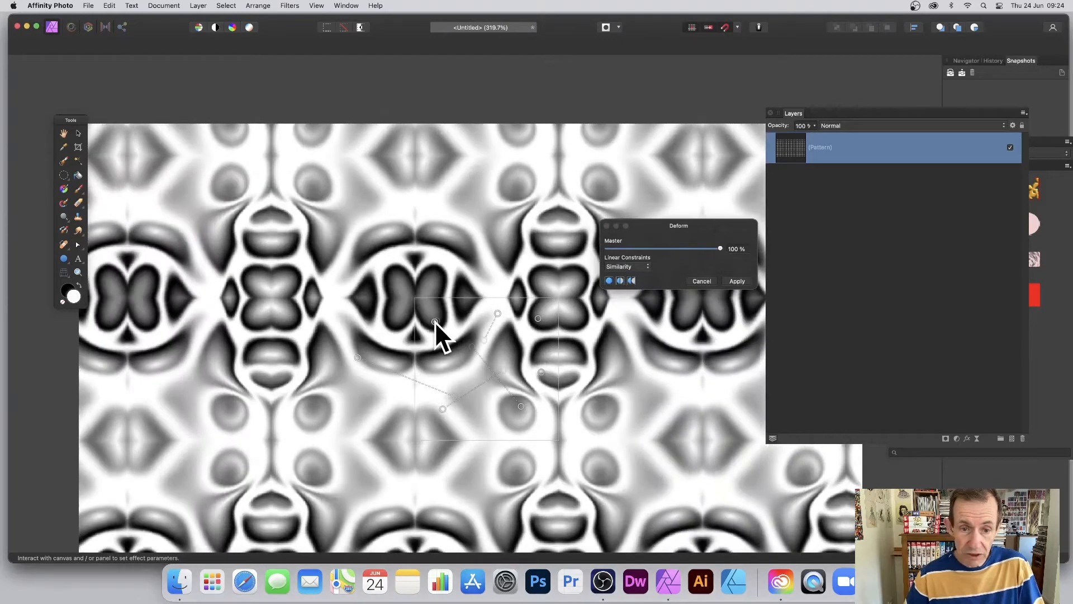
left_click_drag(435, 322, 498, 314)
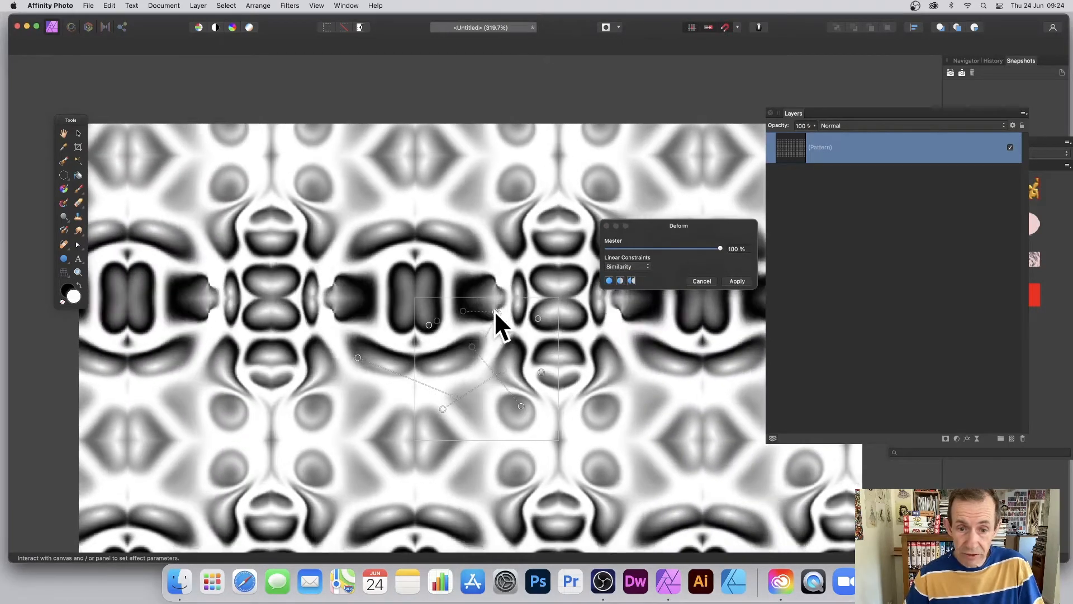
left_click_drag(499, 325, 472, 383)
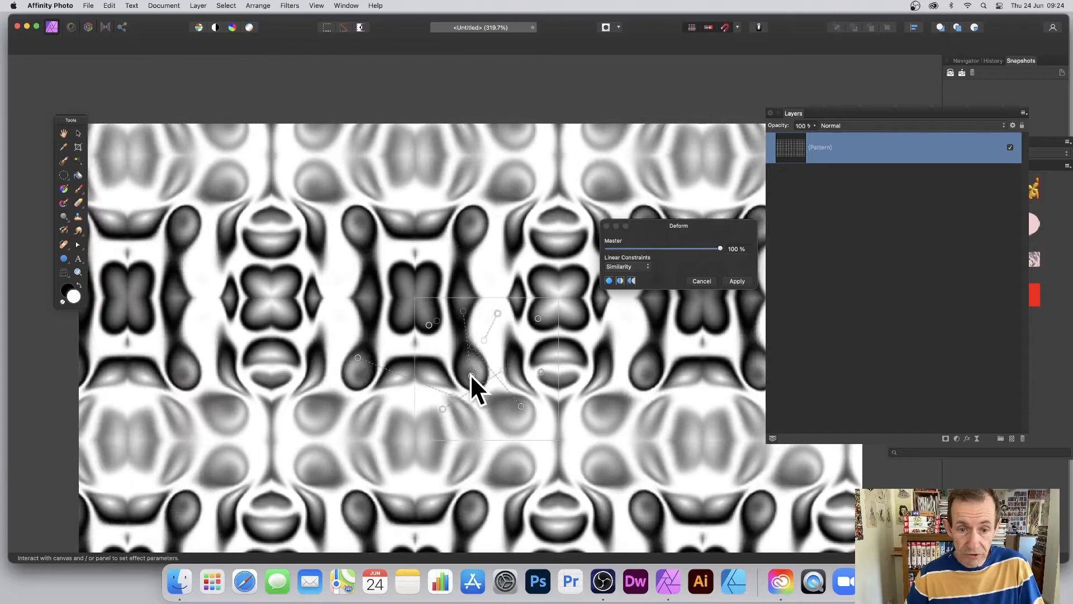
left_click(626, 266)
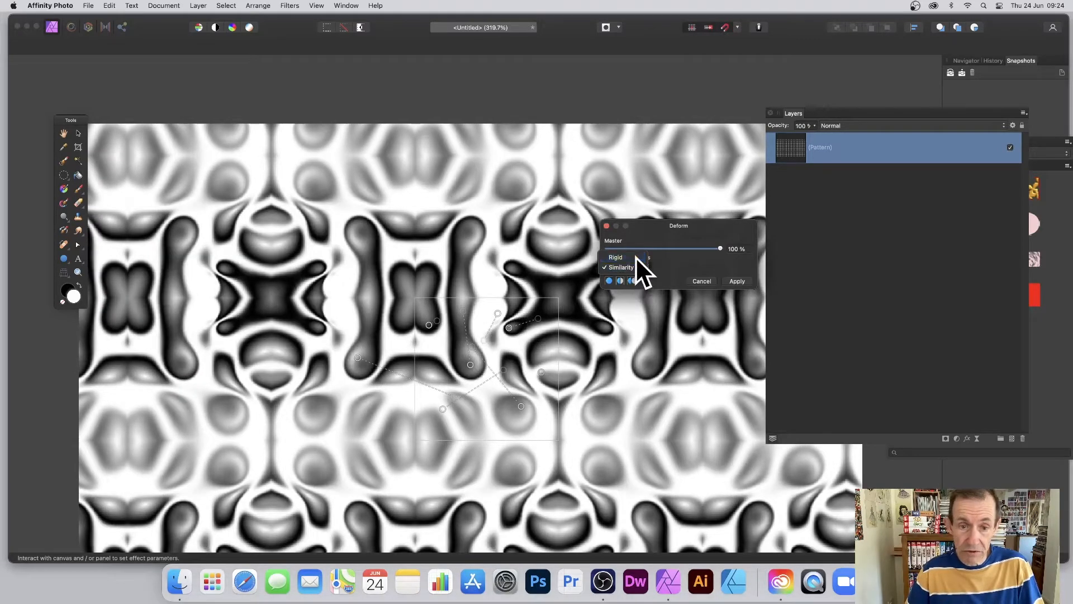
- Select the pattern layer and shrink and rotate its tile into a diagonal repeat
left_click(737, 281)
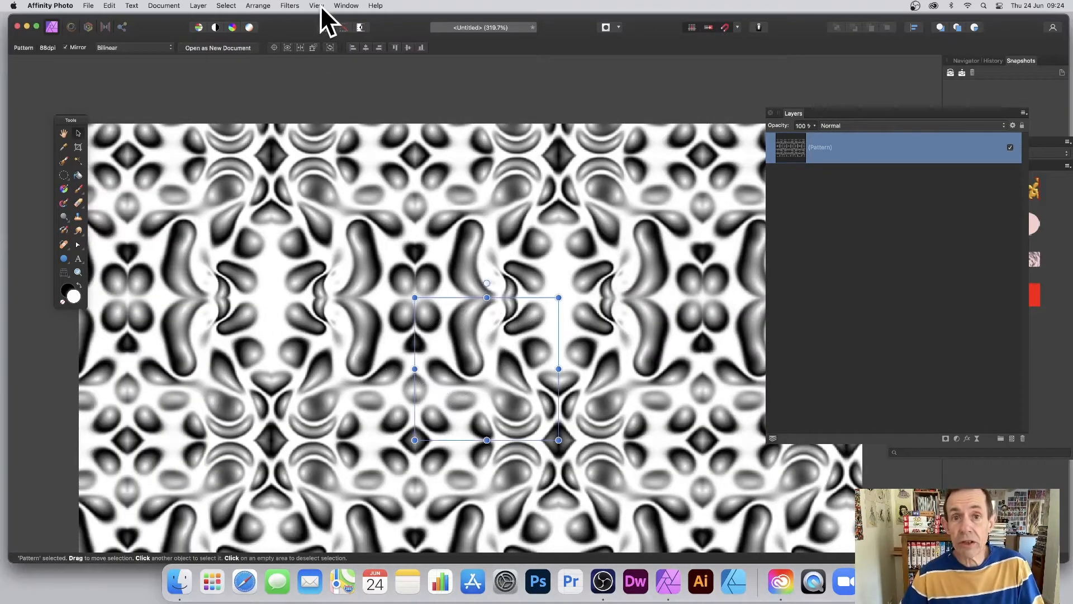
left_click(289, 6)
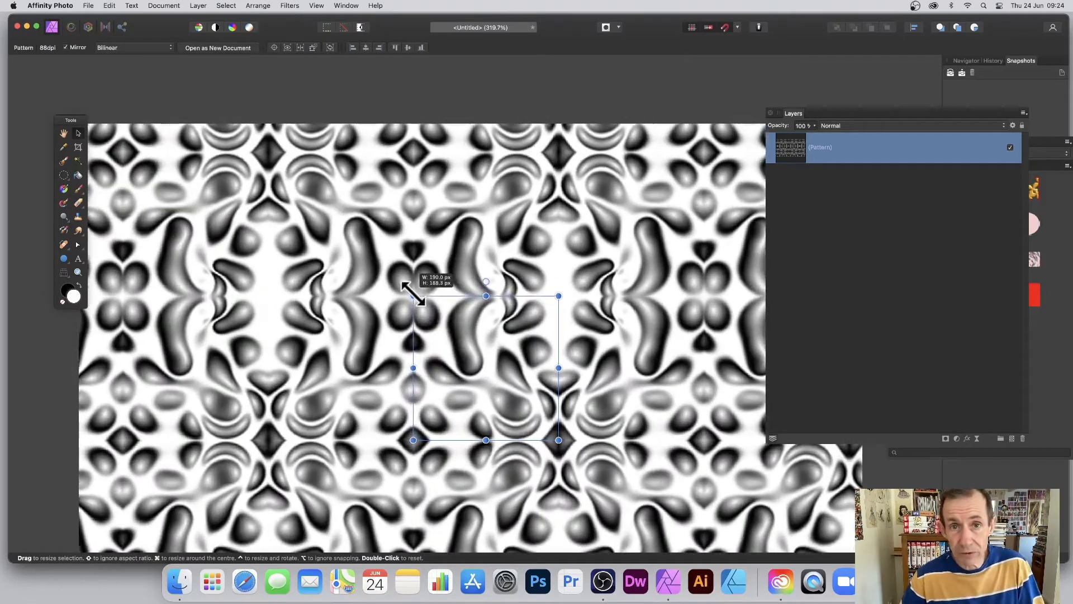
left_click_drag(412, 296, 443, 326)
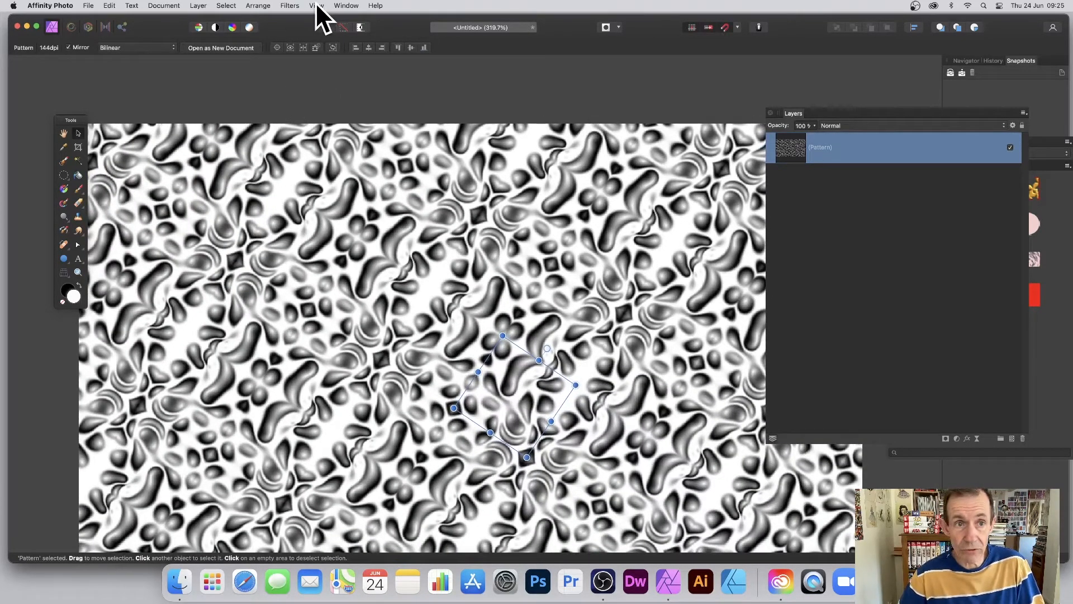
- Browse View > Studio, then bring up the Filters > Distort list
left_click(315, 6)
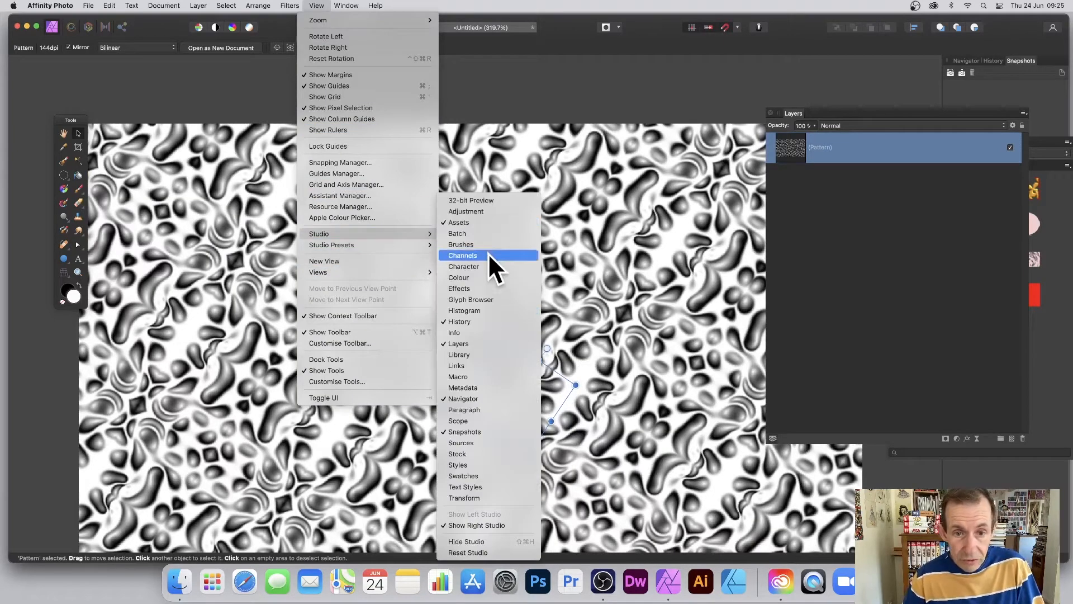
mouse_move(628, 244)
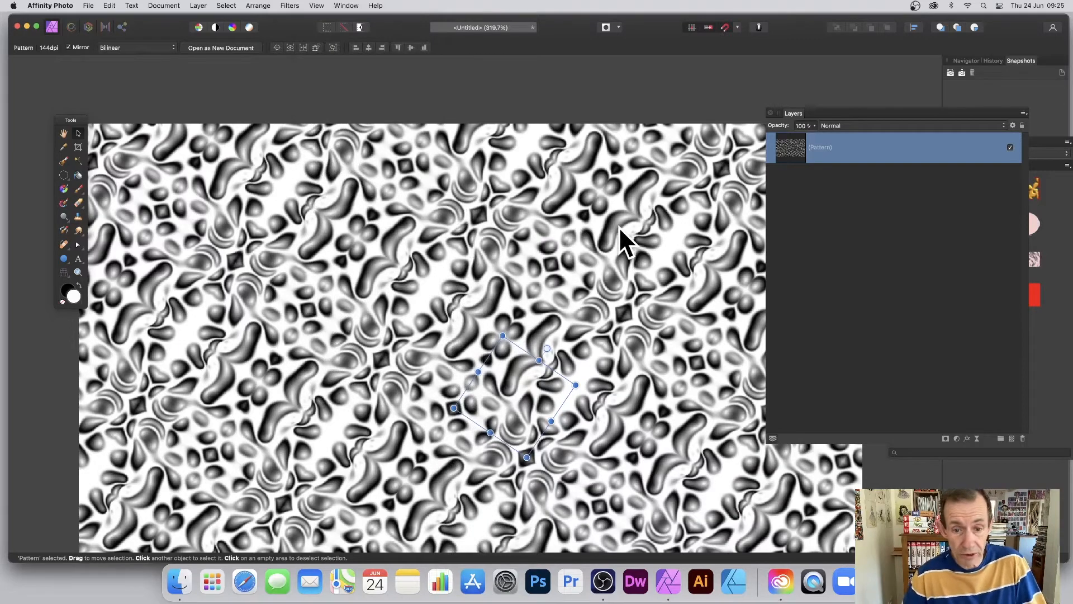
left_click(289, 5)
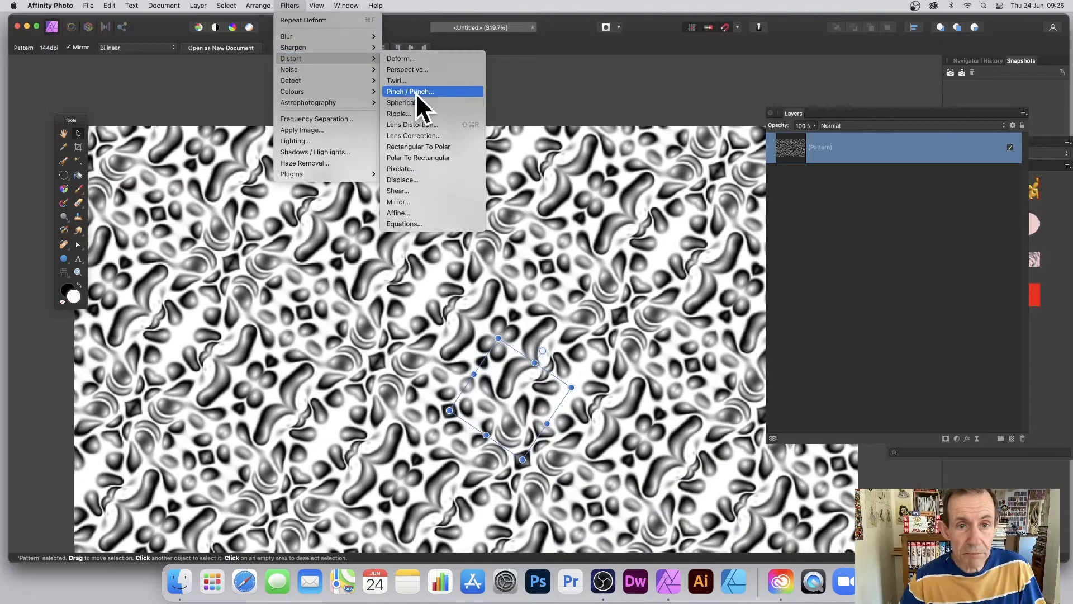
- Apply Pinch / Punch with an adjusted radius and centre, forming bold peanut-like shapes
left_click(410, 91)
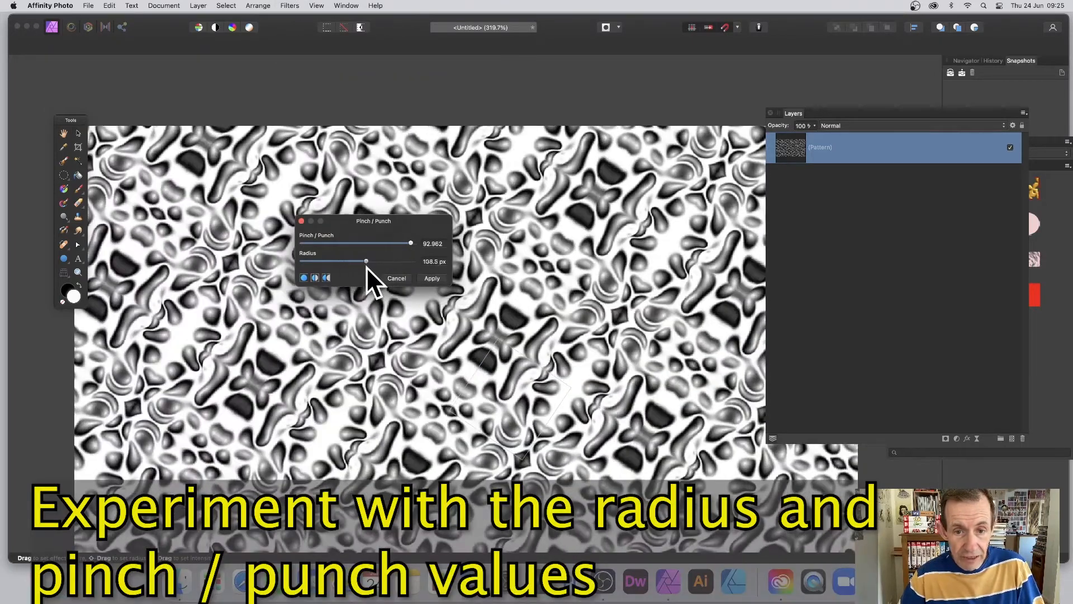
left_click_drag(366, 261, 386, 261)
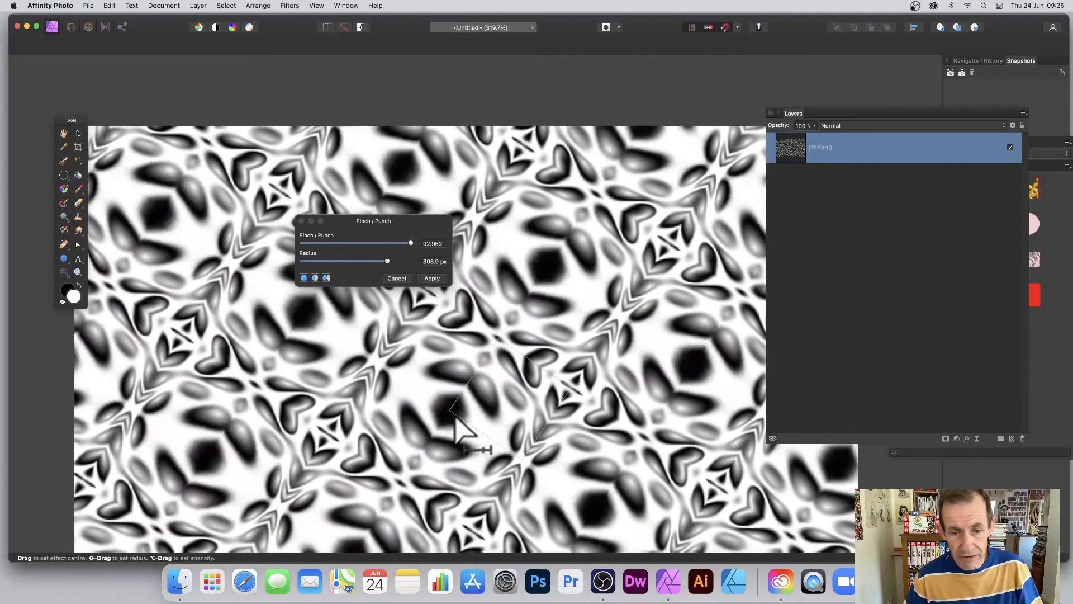
left_click_drag(387, 261, 396, 261)
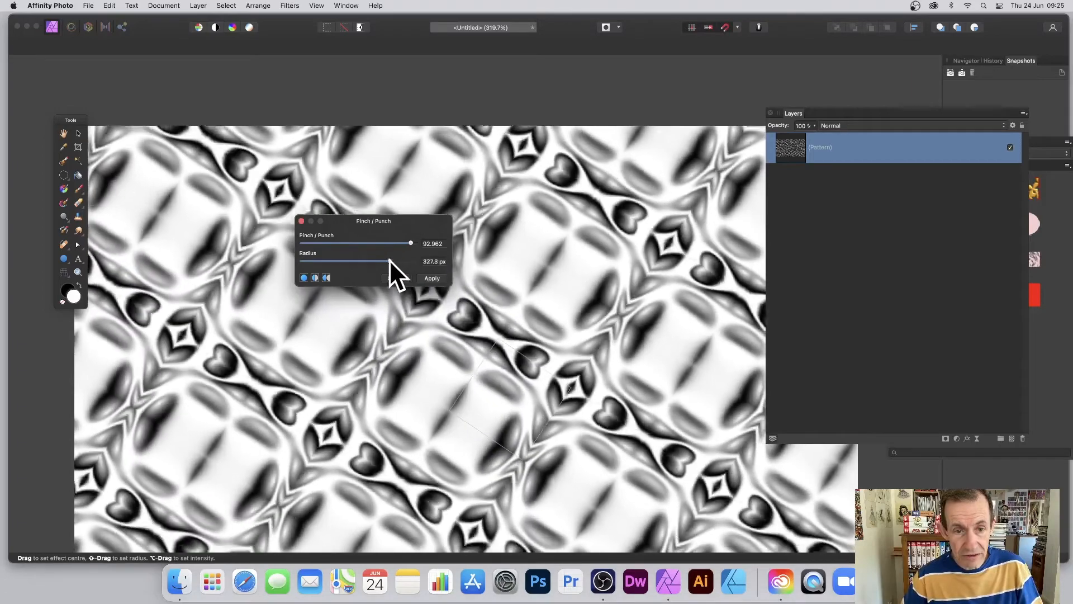
left_click_drag(409, 261, 373, 261)
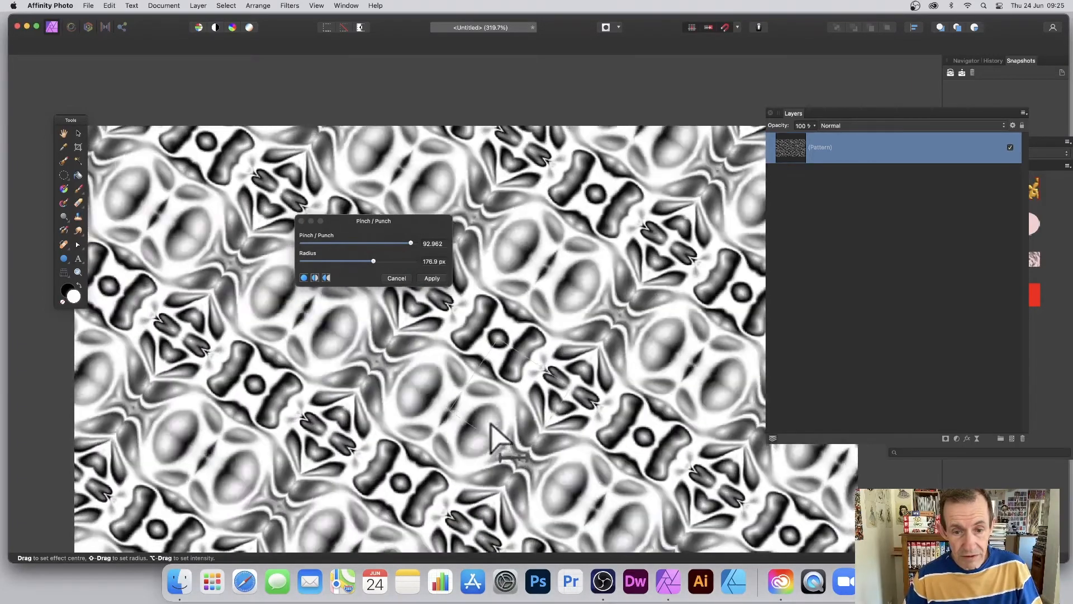
left_click(431, 277)
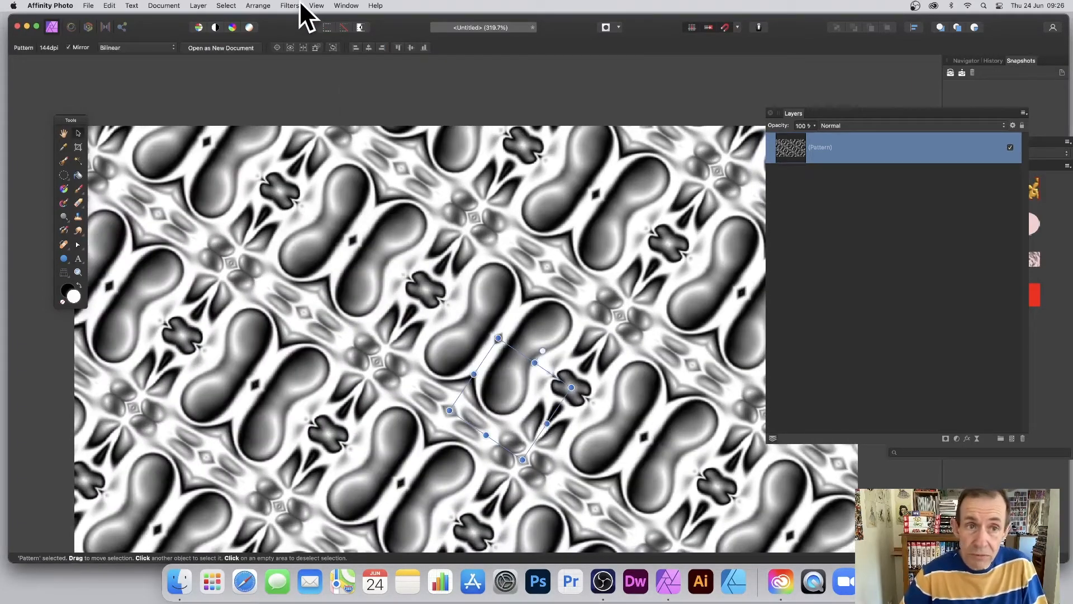
- Dismiss the Filters menu and open Layer commands to reach New Adjustment Layer
left_click(289, 5)
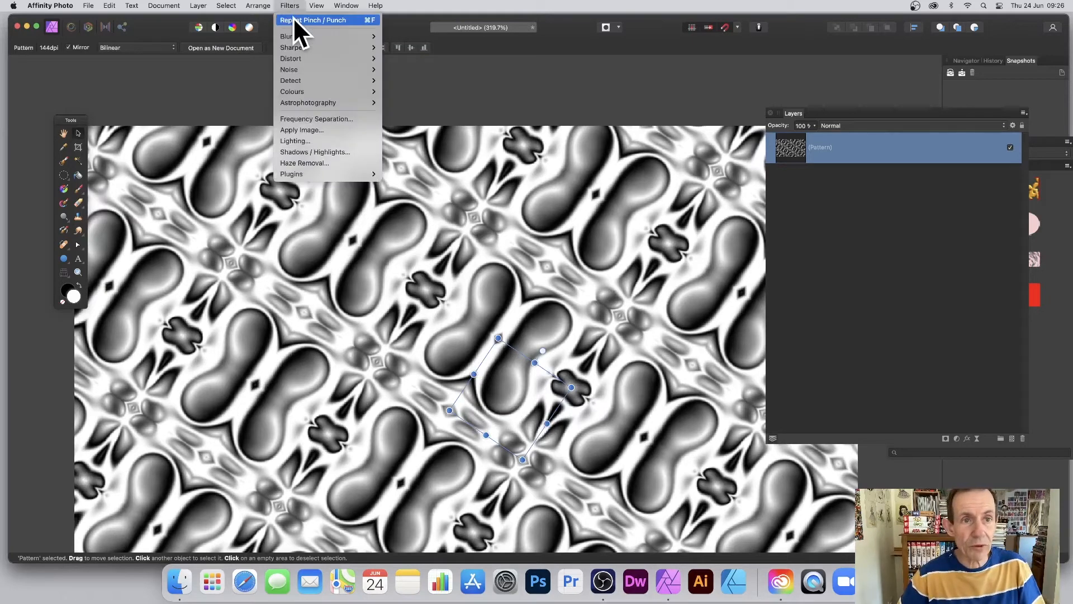
left_click(315, 19)
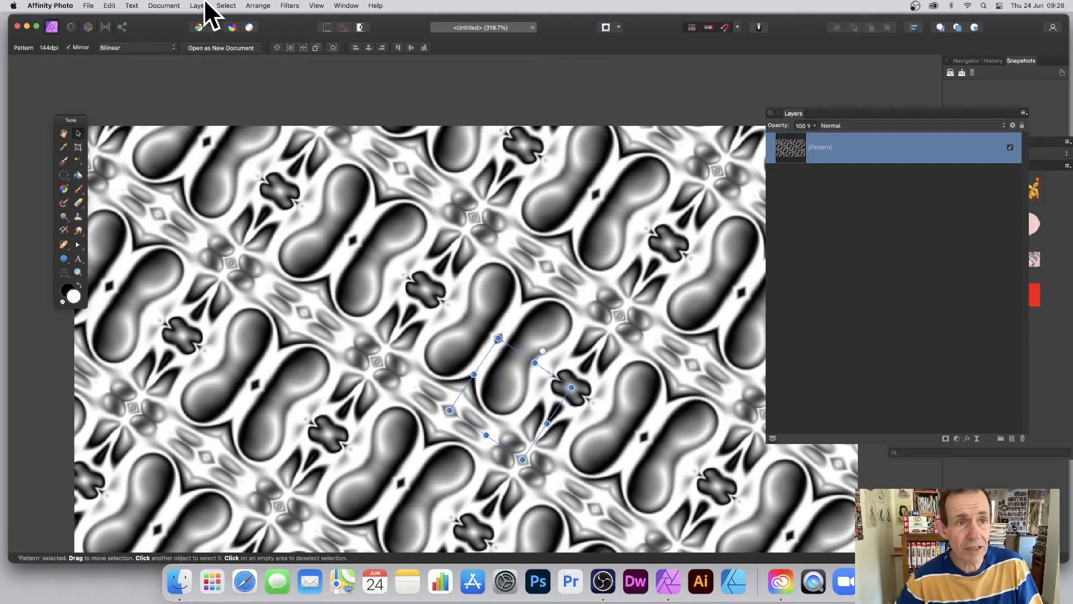
left_click(198, 6)
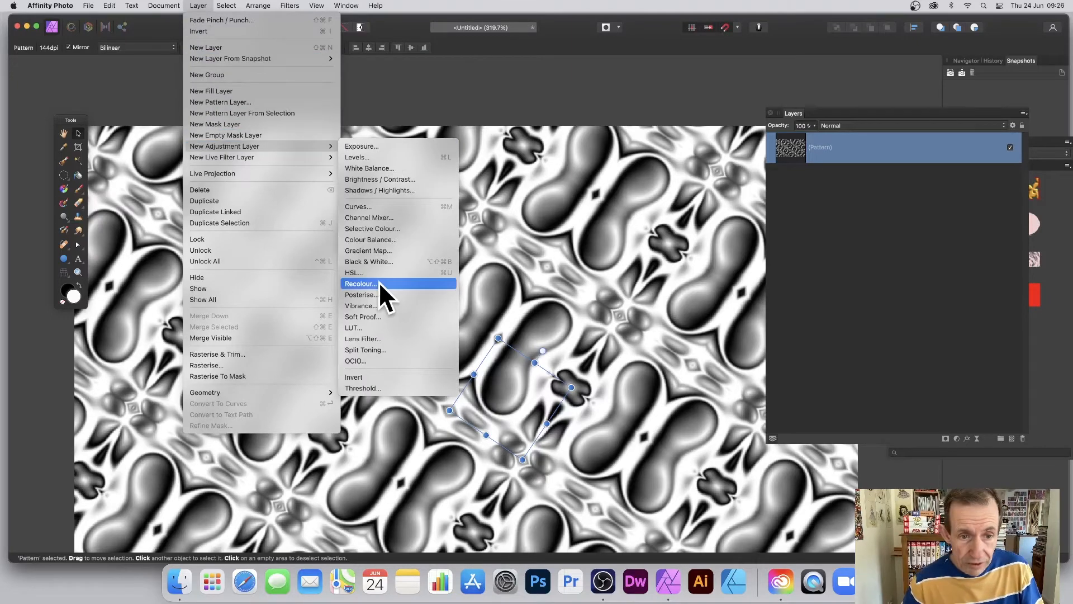
- Add a Recolour adjustment with an orange hue, trying Hard Mix before keeping Normal blending
left_click(359, 283)
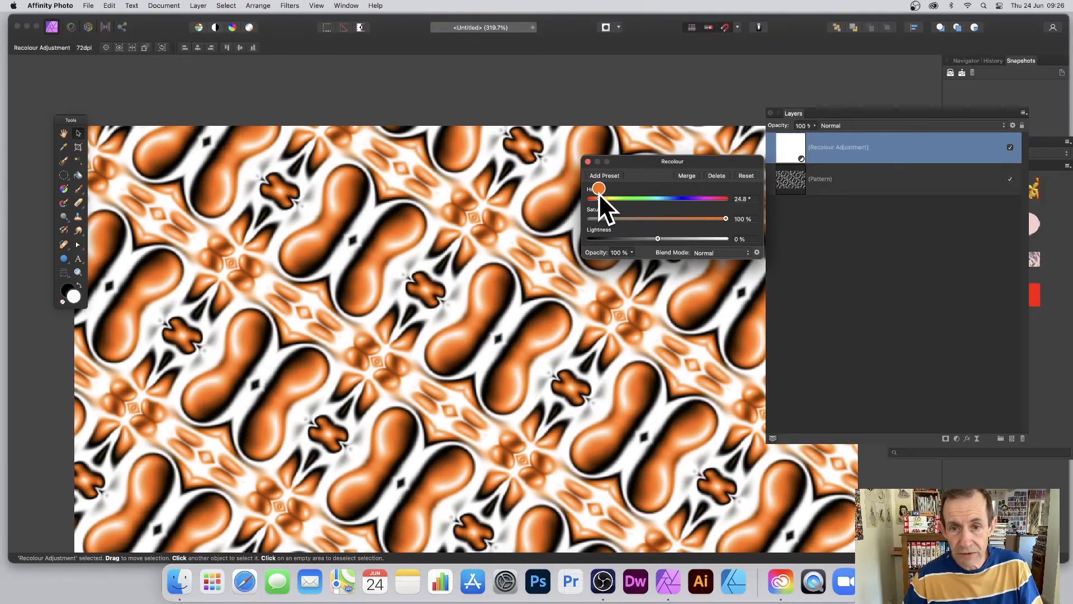
left_click_drag(724, 219, 623, 219)
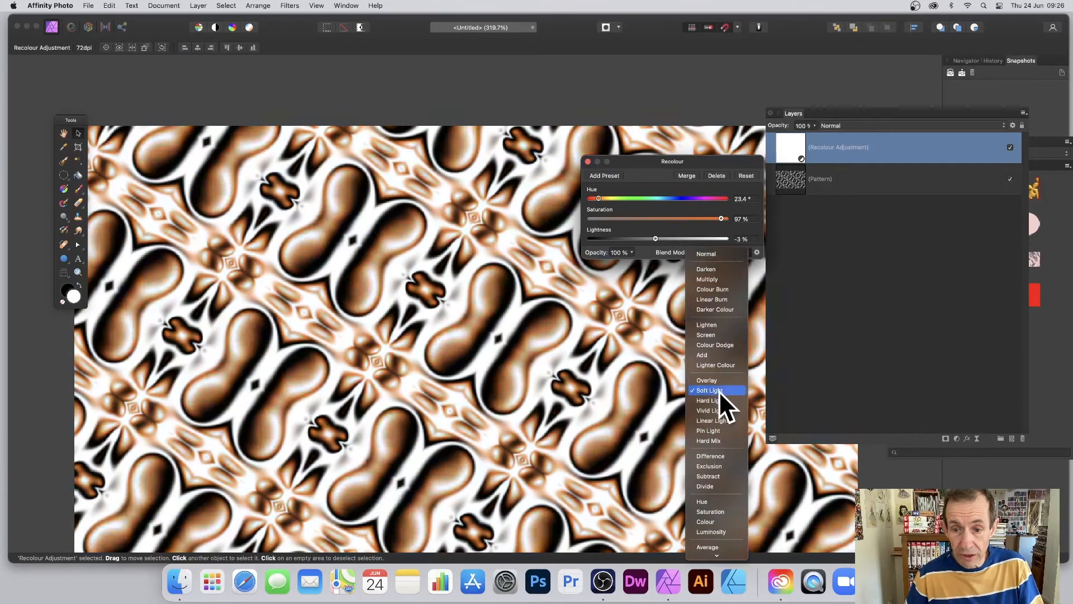
left_click(708, 440)
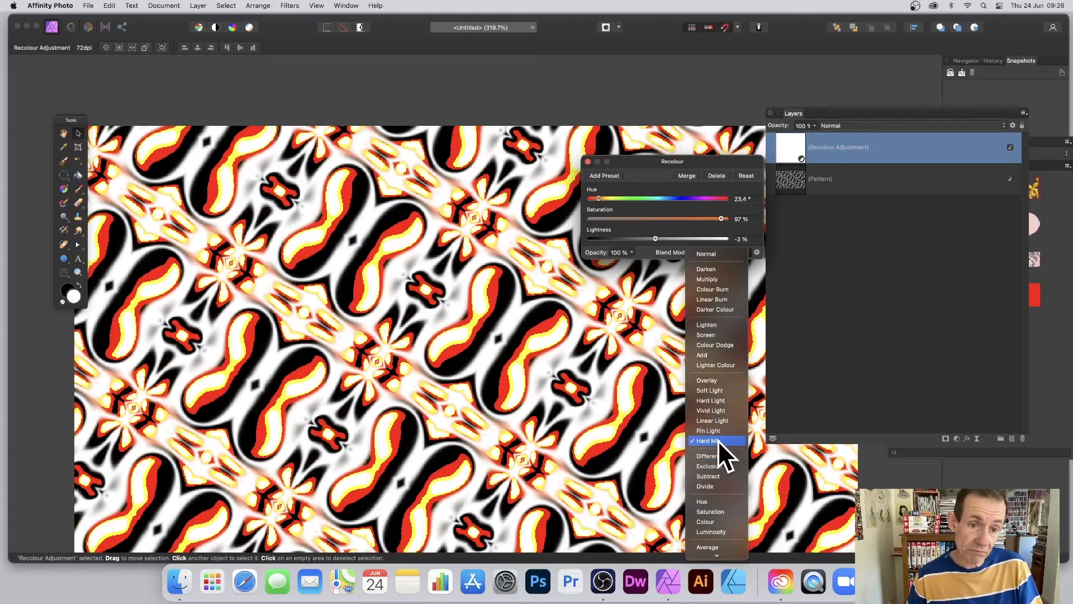
left_click(705, 253)
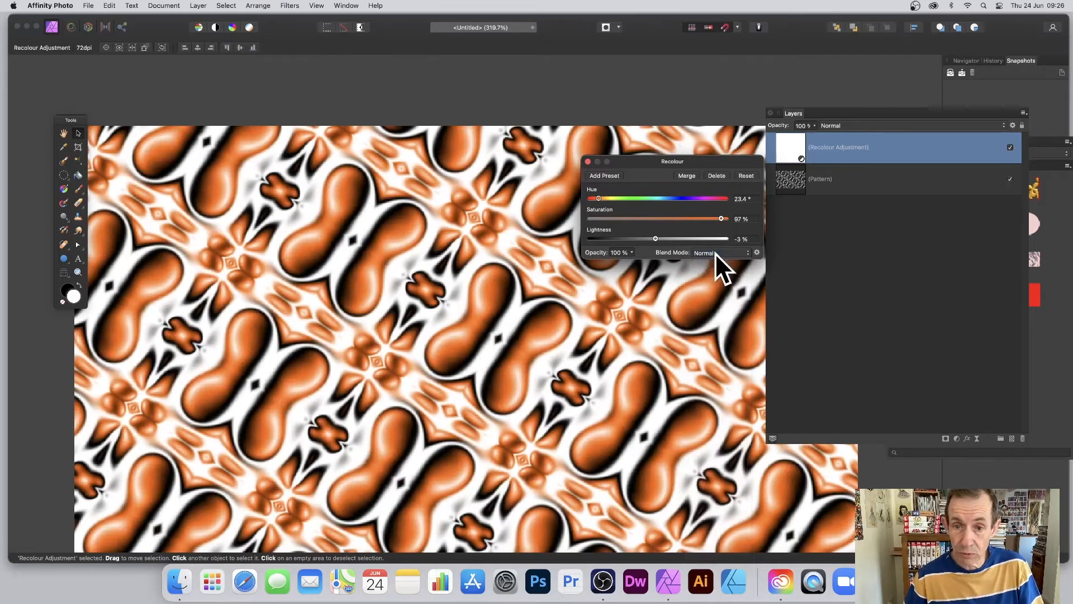
left_click(588, 162)
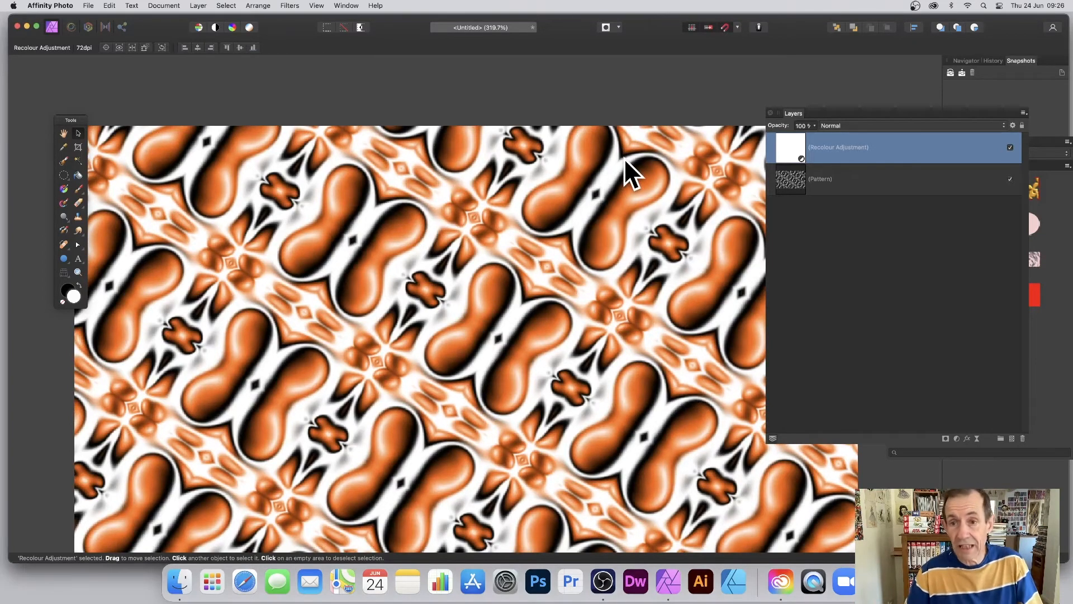
mouse_move(802, 154)
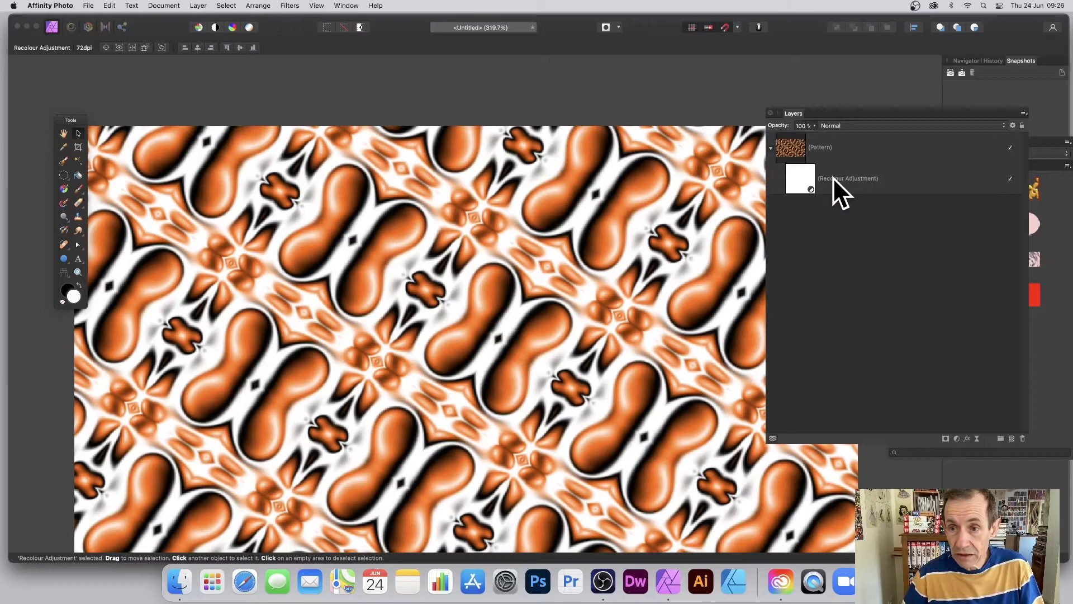
- Duplicate the orange Pattern layer, give the copy a blue hue, and drag its tile offset
left_click(851, 147)
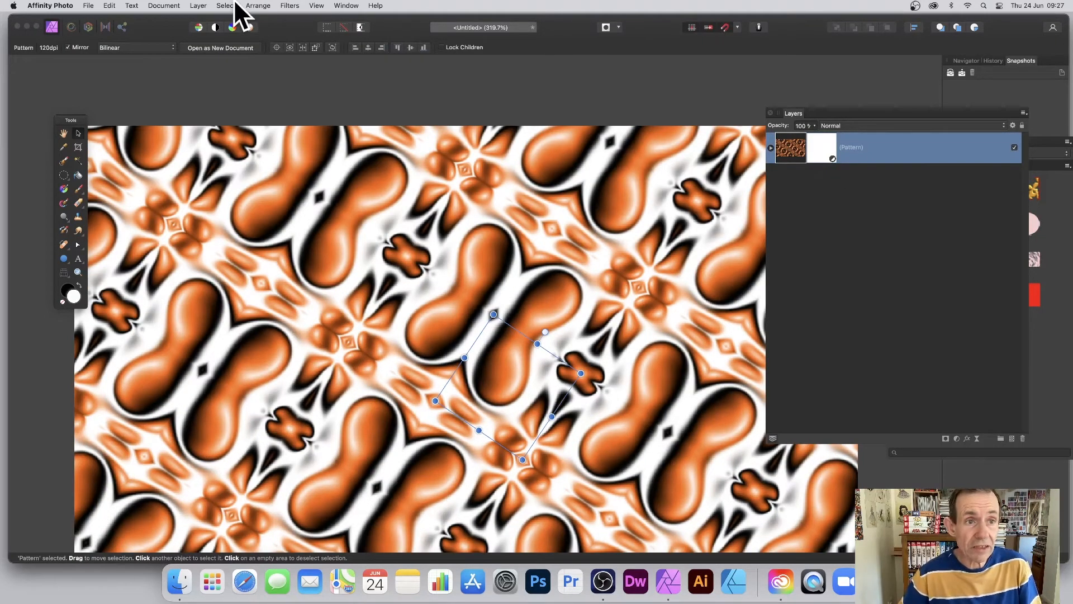
left_click(197, 5)
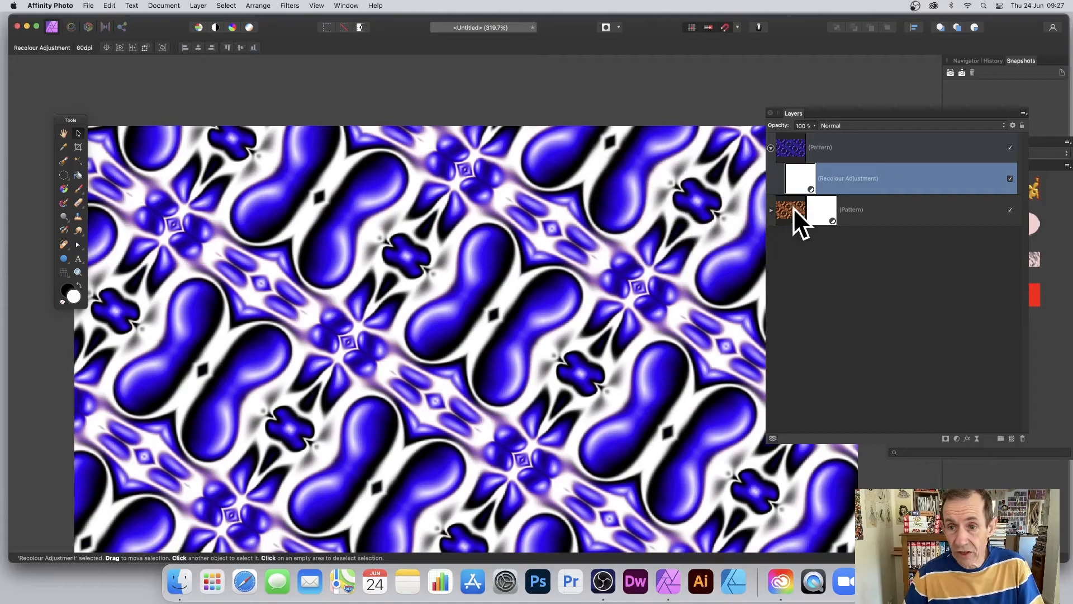
left_click(819, 146)
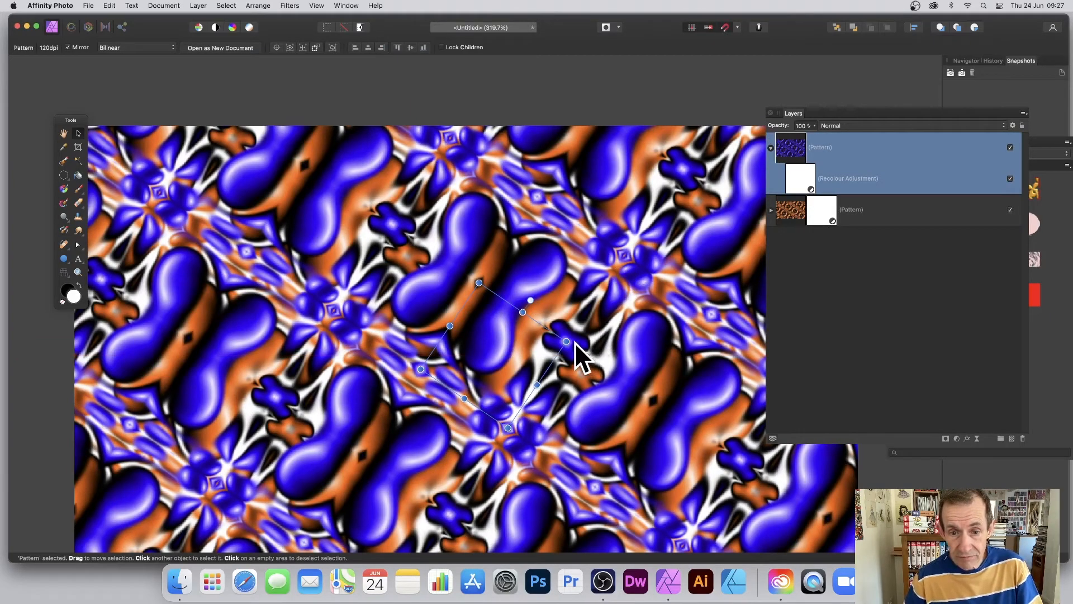
left_click_drag(579, 348, 509, 454)
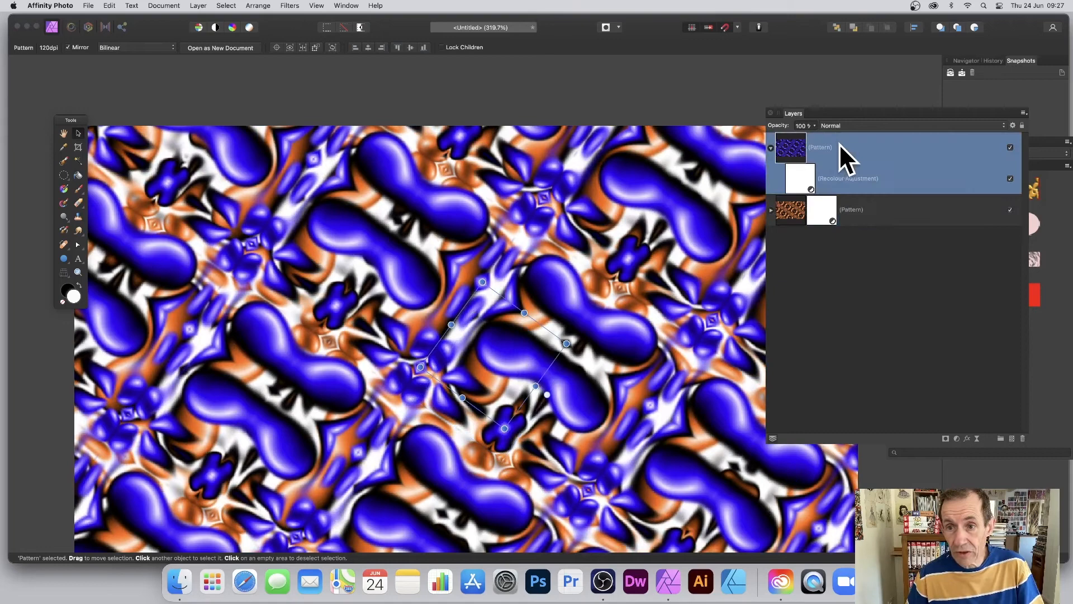
- Set the top blue Pattern layer's blend mode to Difference
left_click(830, 125)
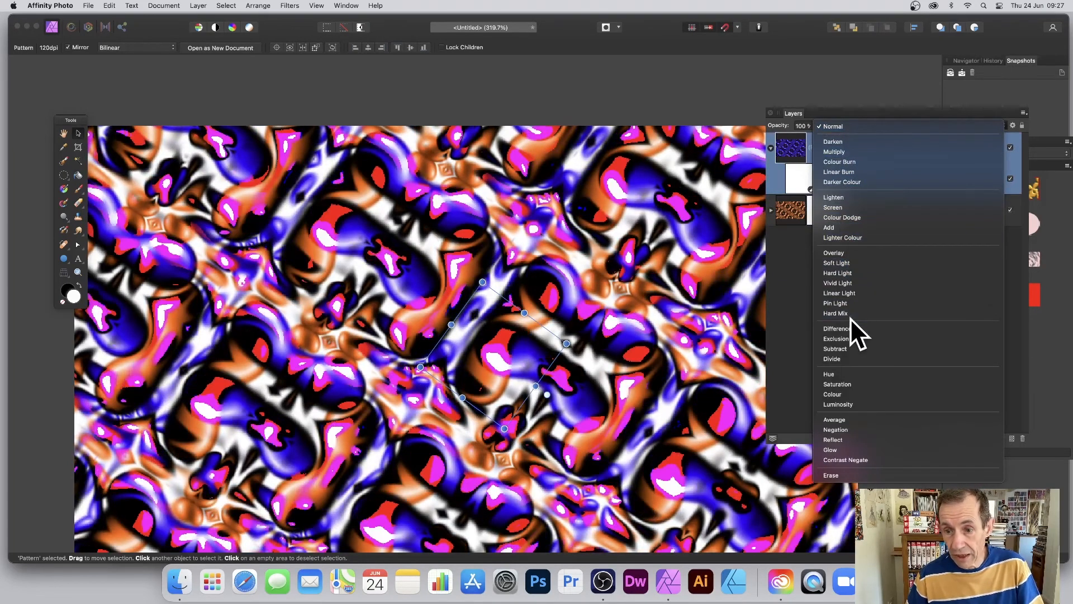
left_click(836, 328)
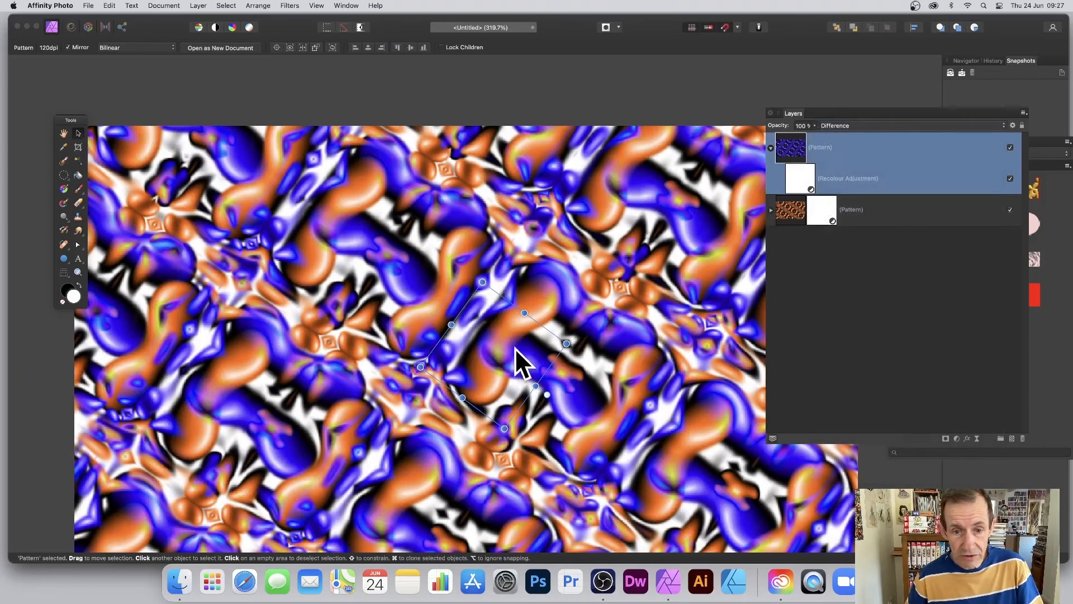